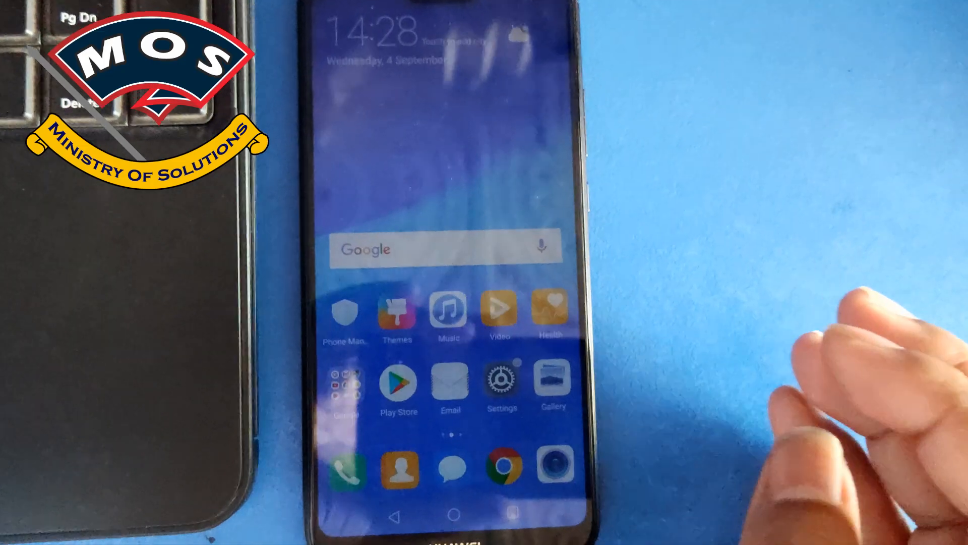
Tap Build number under About phone until Developer options appears under System
{"action": "left_click", "coordinate": [501, 379]}
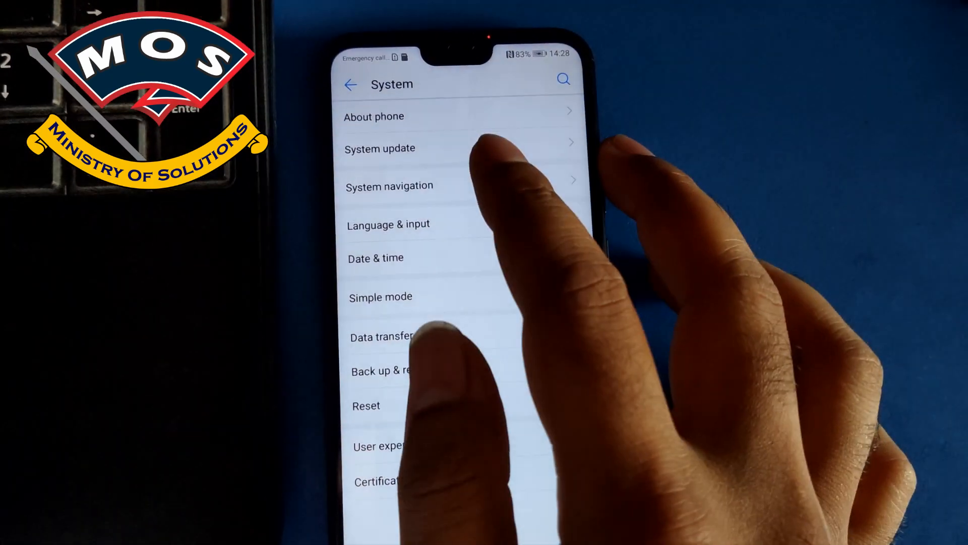
{"action": "left_click", "coordinate": [379, 148]}
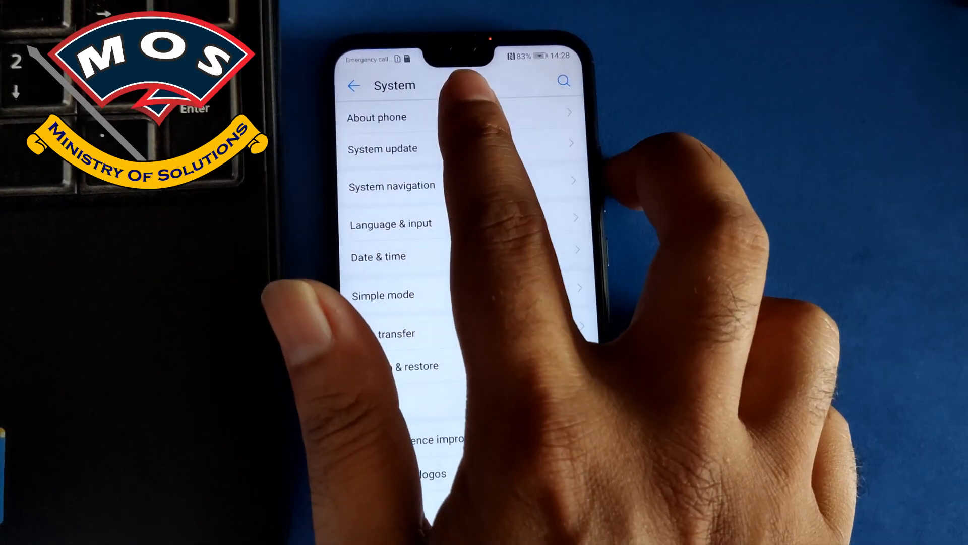
{"action": "left_click", "coordinate": [377, 117]}
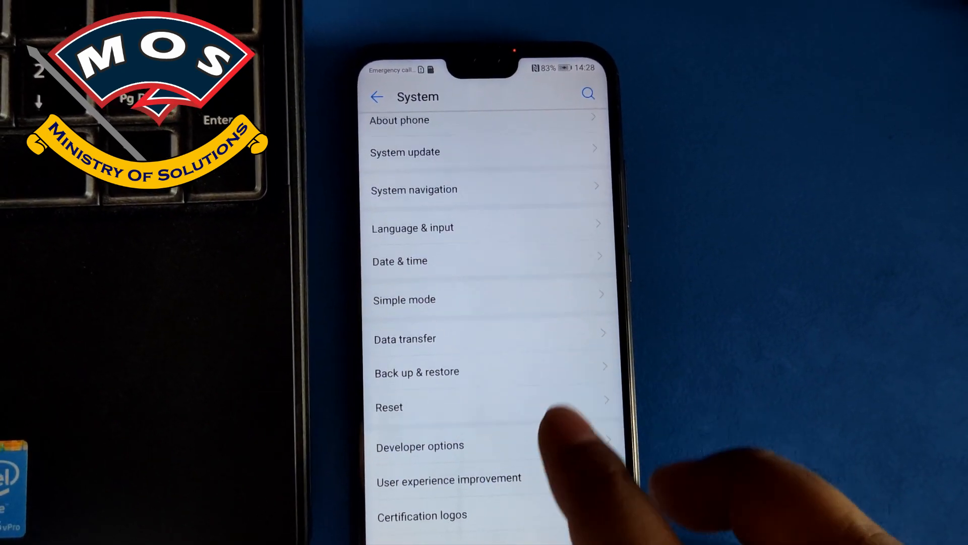
Enable USB debugging in Developer options and allow it on the confirmation prompt
{"action": "left_click", "coordinate": [419, 445]}
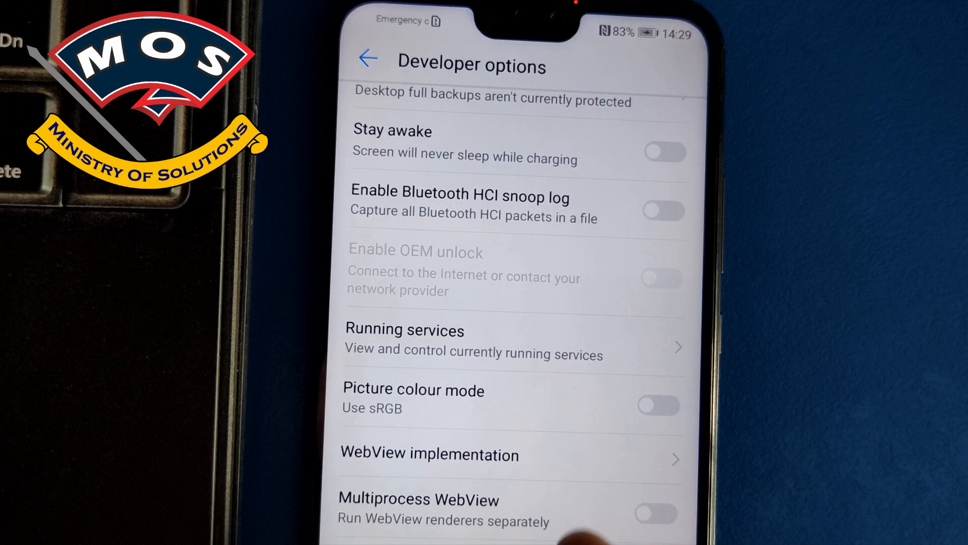
{"action": "scroll", "scroll_direction": "down", "scroll_amount": 3}
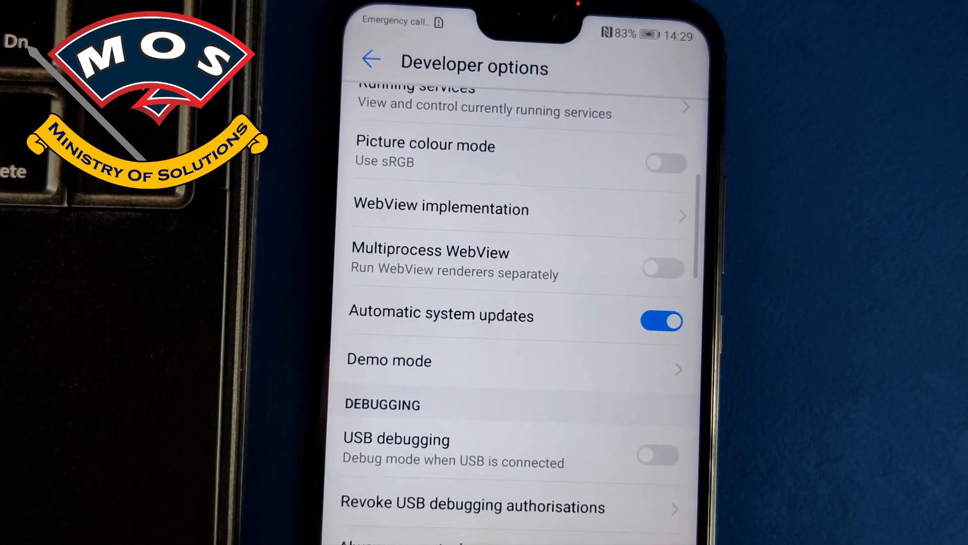
{"action": "left_click", "coordinate": [658, 455]}
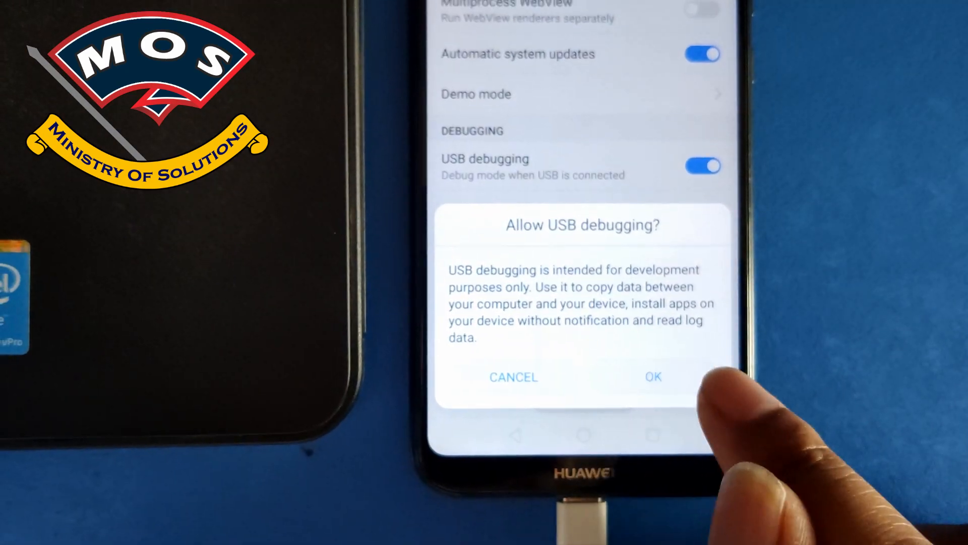
{"action": "left_click", "coordinate": [652, 376]}
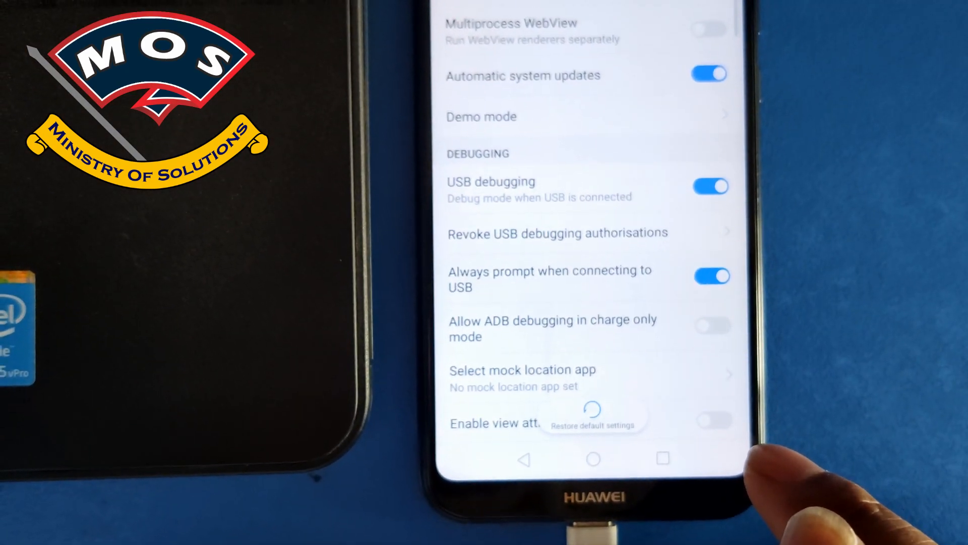
{"action": "scroll", "scroll_direction": "down", "scroll_amount": 3}
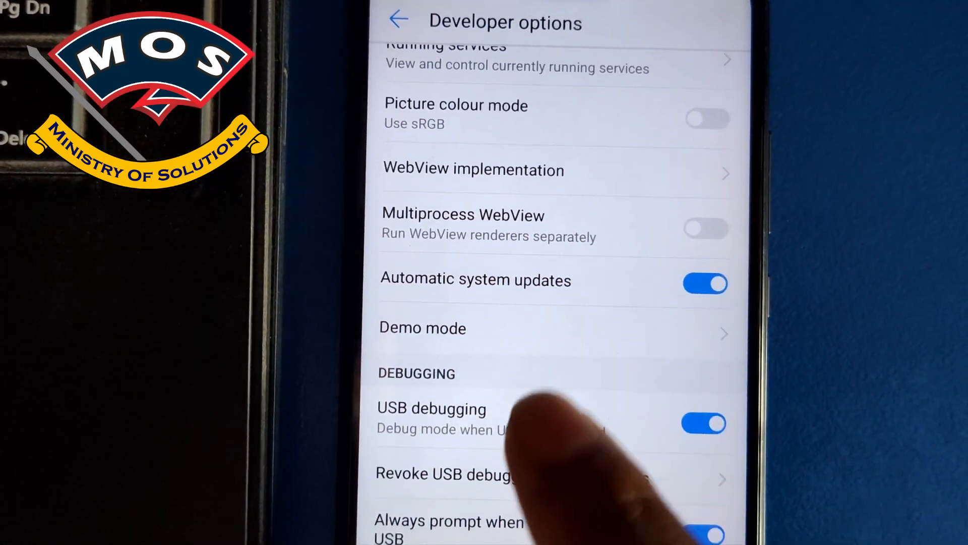
{"action": "scroll", "scroll_direction": "down", "scroll_amount": 3}
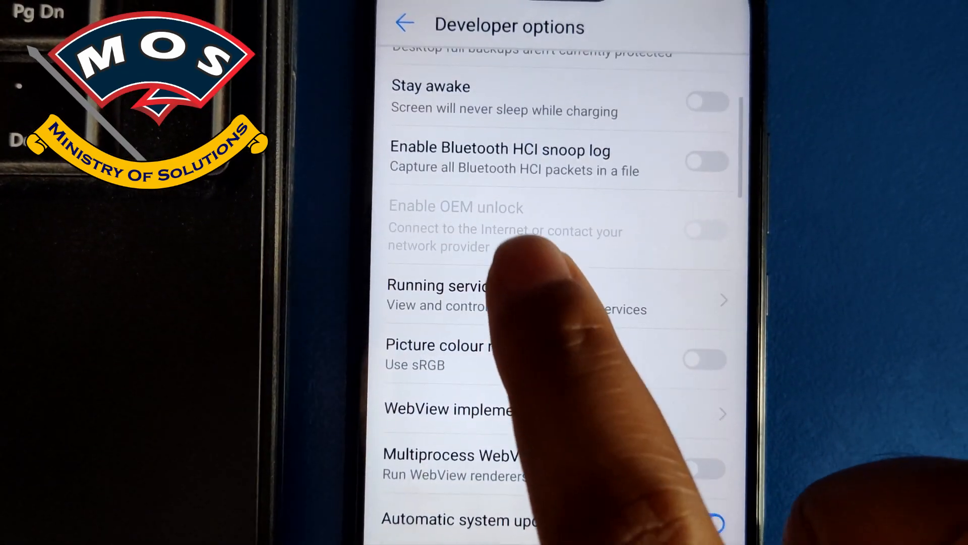
{"action": "scroll", "scroll_direction": "down", "scroll_amount": 3}
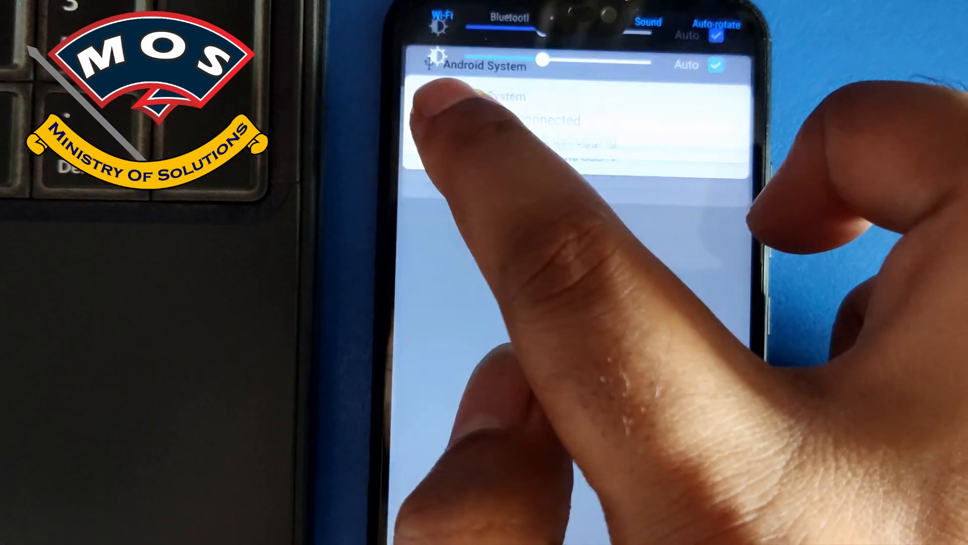
Add the Wi-Fi network with SSID 'WiFi' manually and connect to it
{"action": "left_click", "coordinate": [439, 31]}
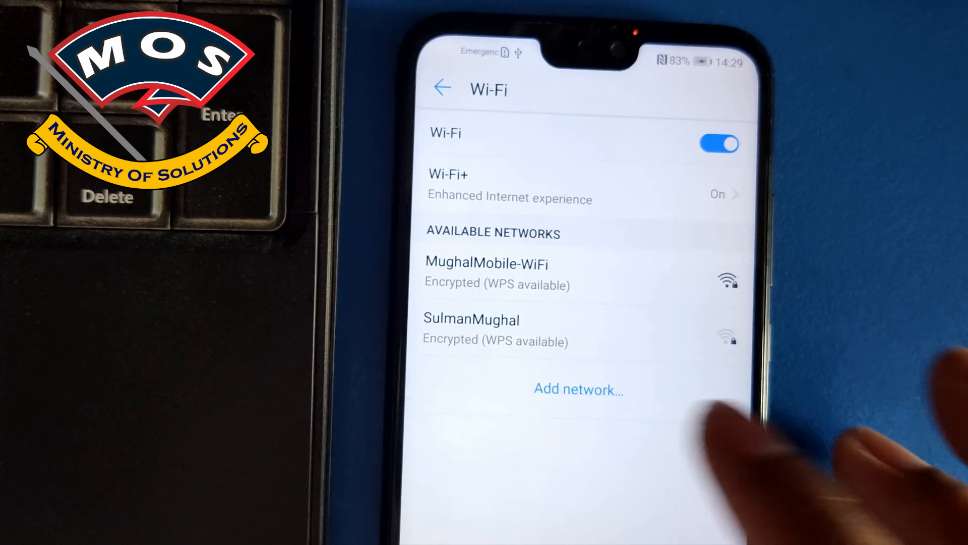
{"action": "left_click", "coordinate": [577, 389]}
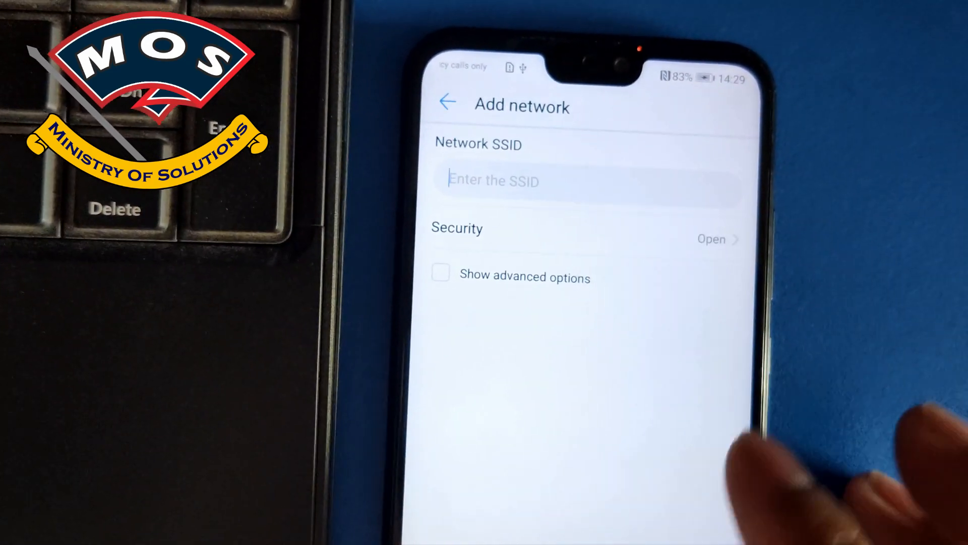
{"action": "type", "text": "W"}
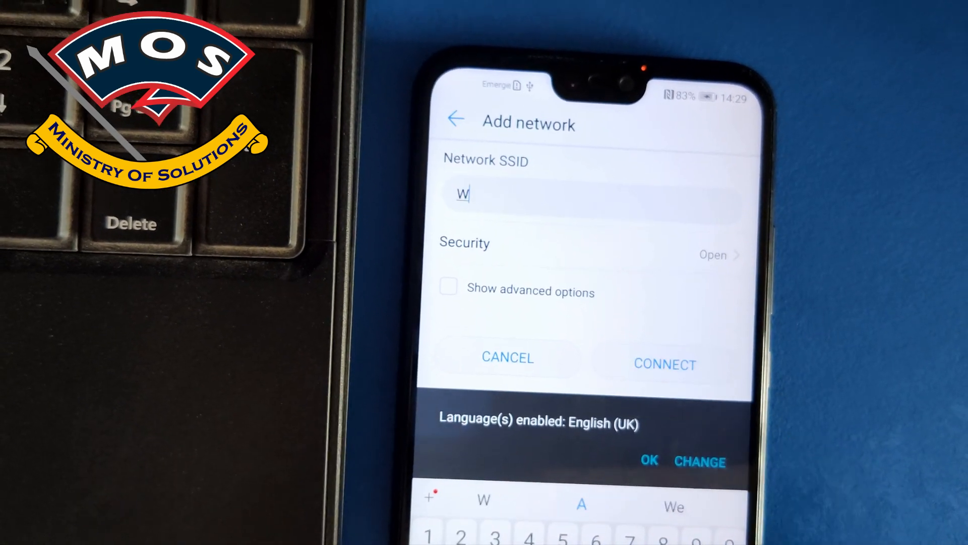
{"action": "type", "text": "iFi"}
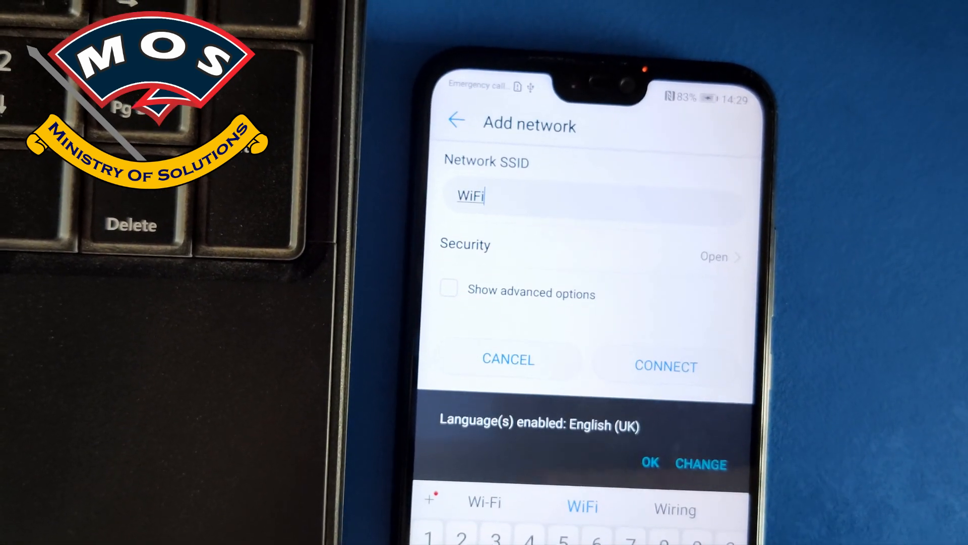
{"action": "left_click", "coordinate": [712, 256]}
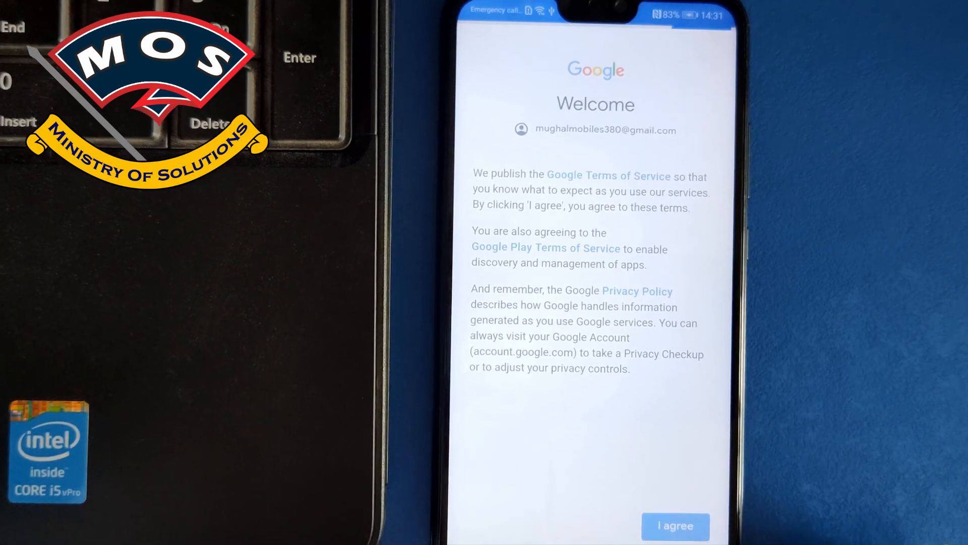
Agree to the Google terms of service and Google Services settings for the new account
{"action": "left_click", "coordinate": [675, 525]}
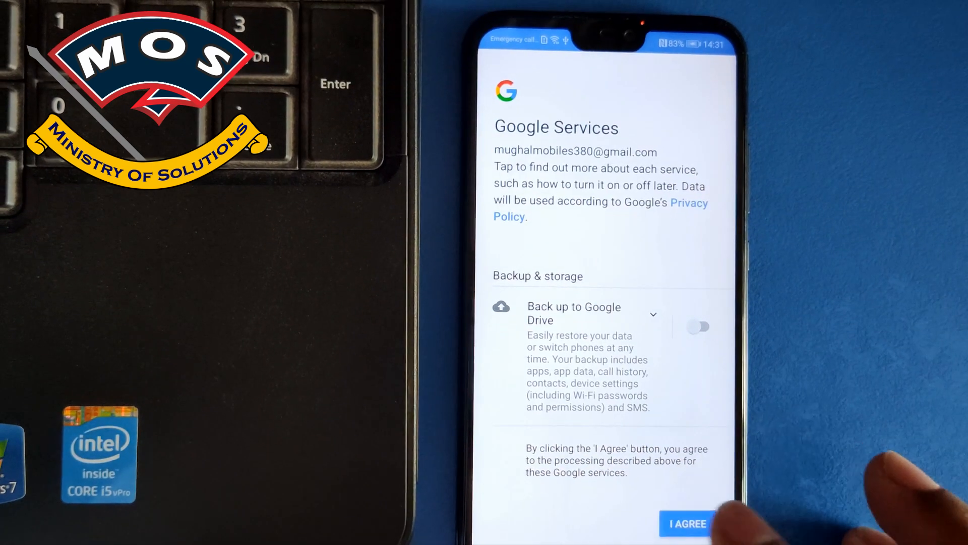
{"action": "left_click", "coordinate": [687, 524]}
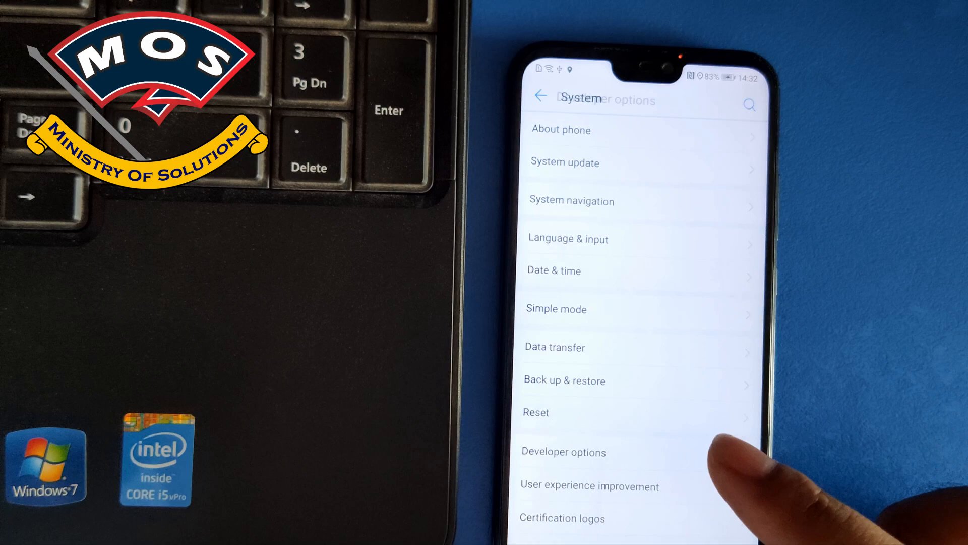
Enable OEM unlock in Developer options, then return to the home screen
{"action": "left_click", "coordinate": [562, 451]}
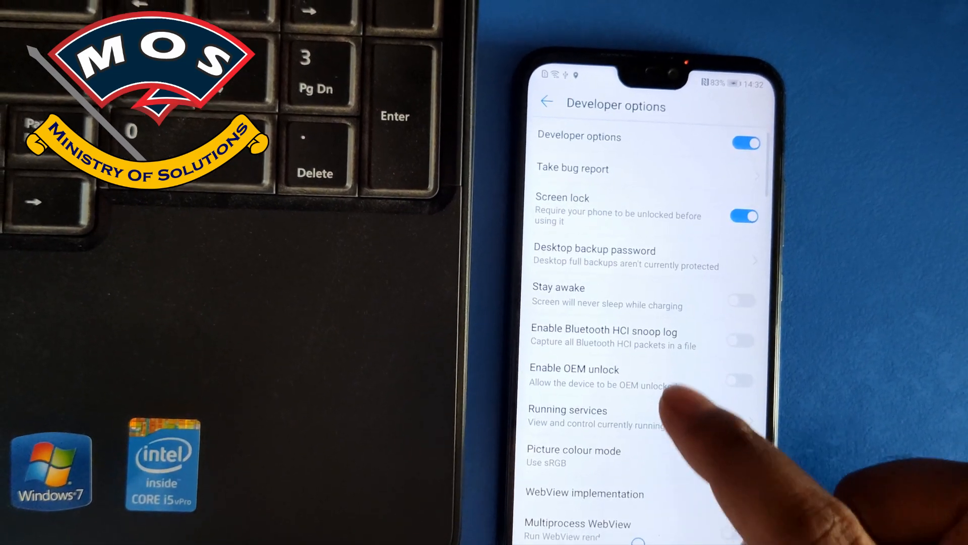
{"action": "scroll", "scroll_direction": "down", "scroll_amount": 3}
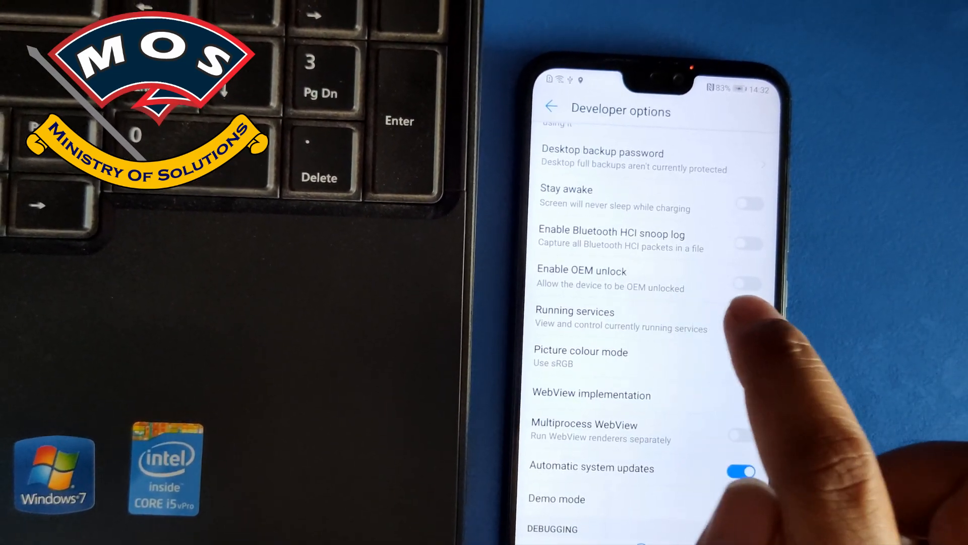
{"action": "left_click", "coordinate": [749, 284]}
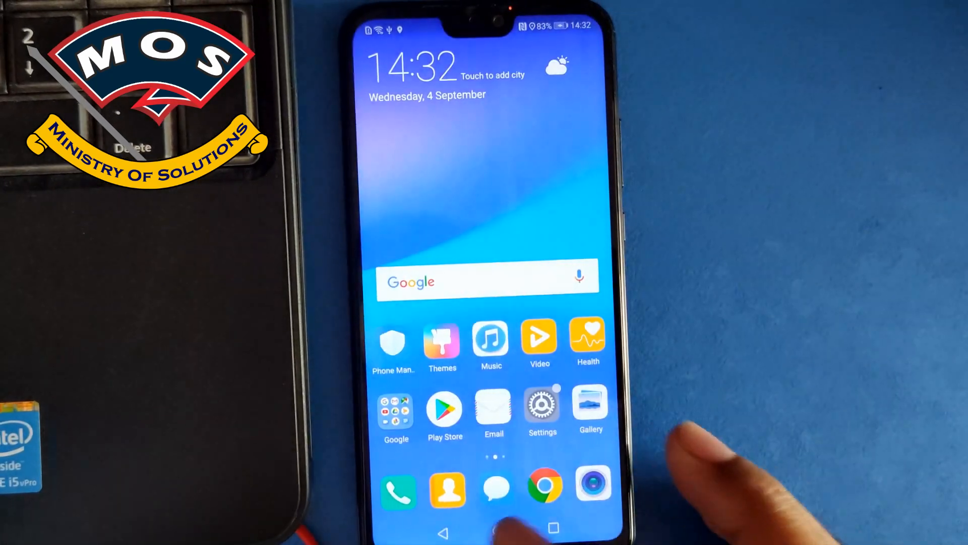
{"action": "left_click", "coordinate": [543, 407]}
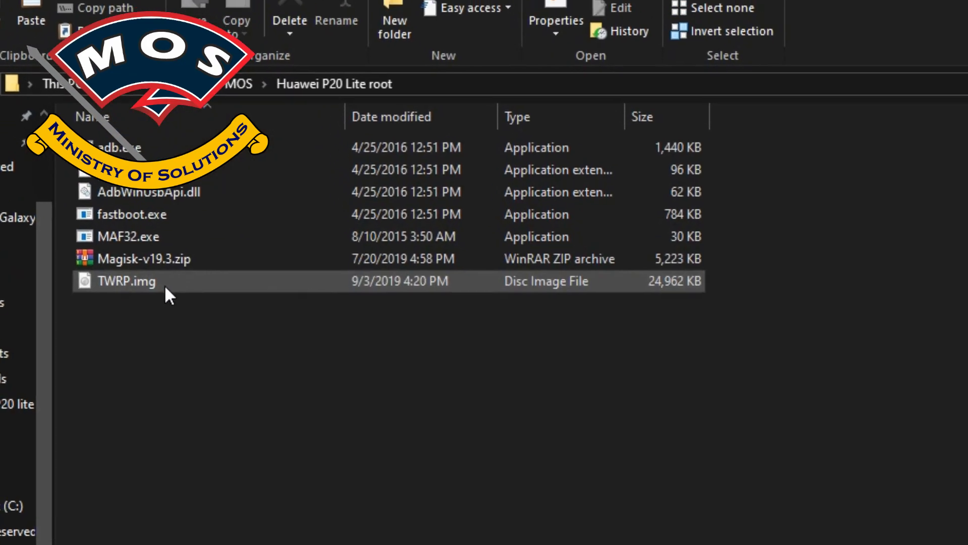
Run 'adb devices' from the root folder until the phone is listed as authorized
{"action": "double_click", "coordinate": [126, 281]}
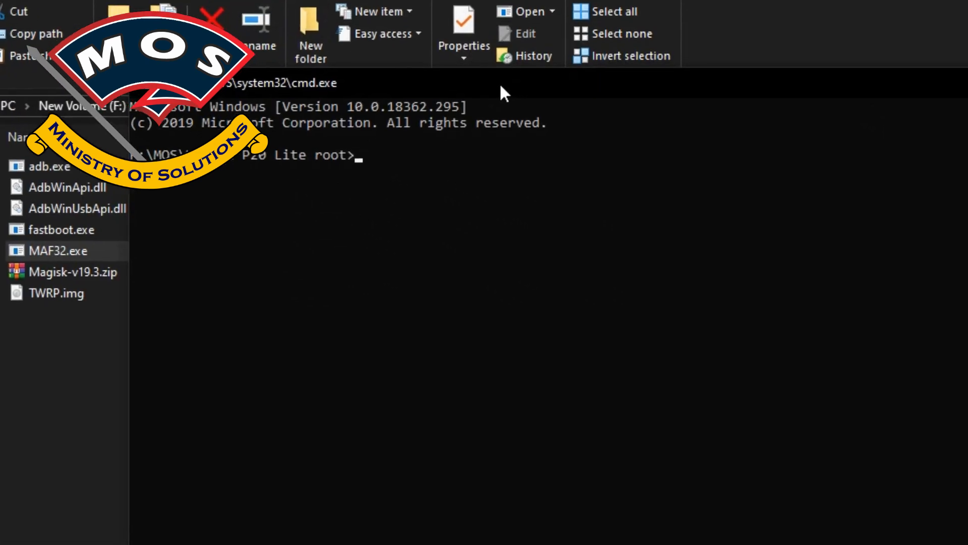
{"action": "type", "text": "adb"}
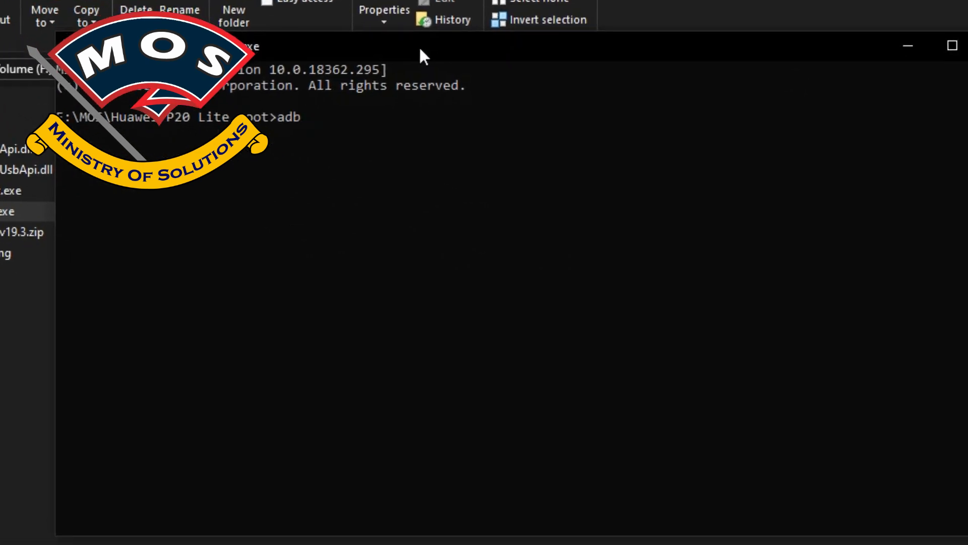
{"action": "type", "text": "devices"}
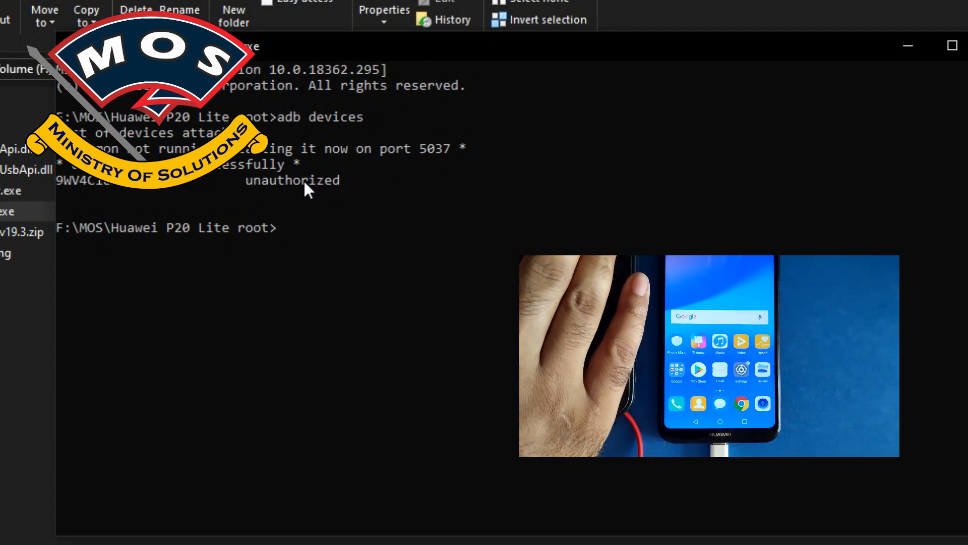
{"action": "type", "text": "adb devices"}
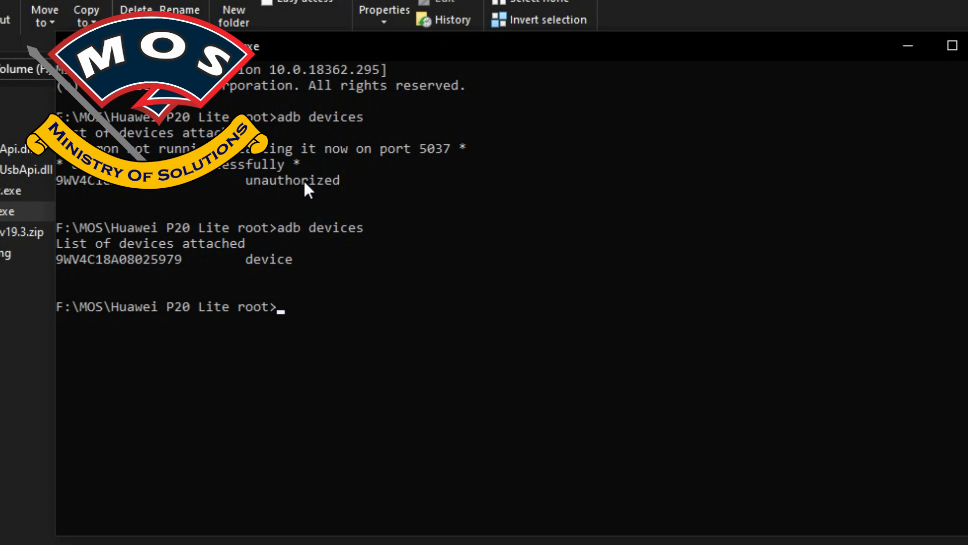
{"action": "type", "text": "adb reb"}
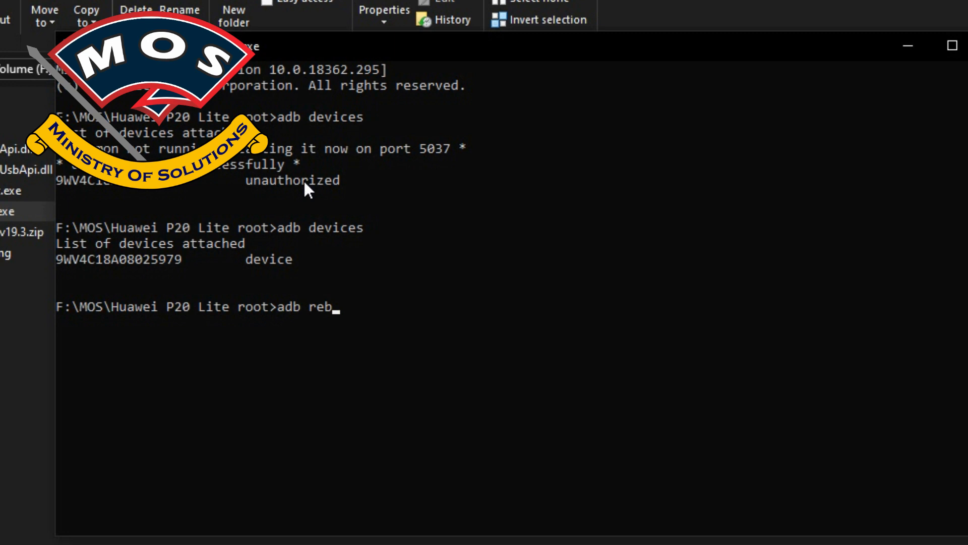
Run 'adb reboot-bootloader' to restart the phone into bootloader mode
{"action": "type", "text": "oot-b"}
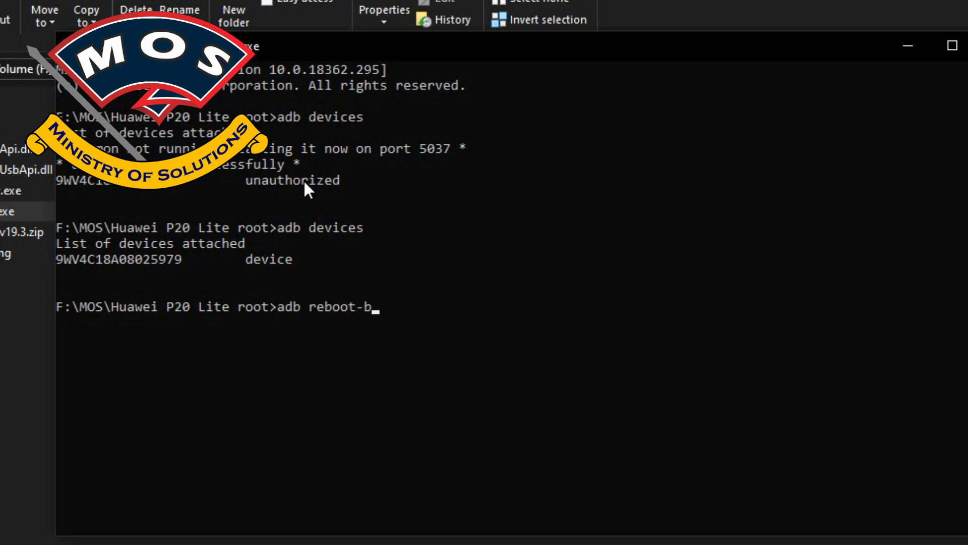
{"action": "type", "text": "ootloader"}
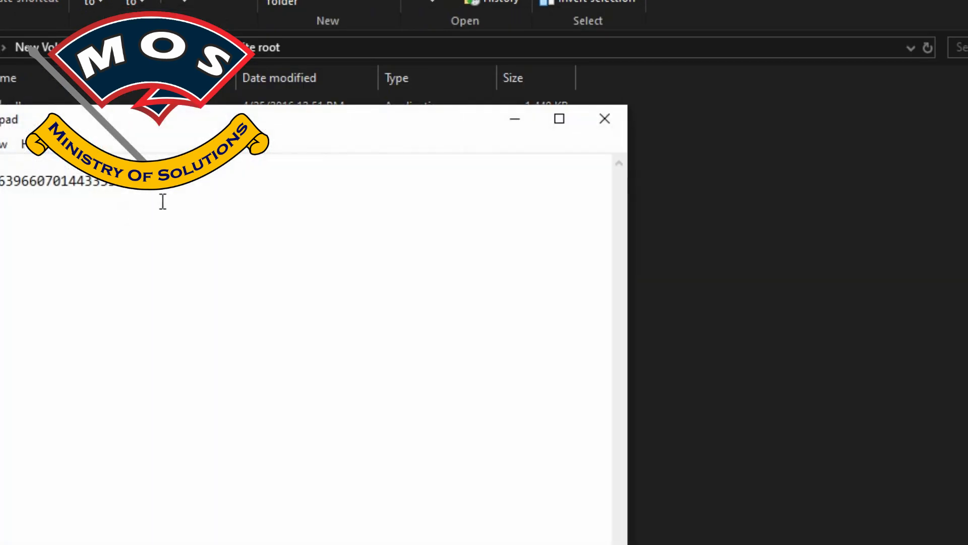
{"action": "triple_click", "coordinate": [55, 181]}
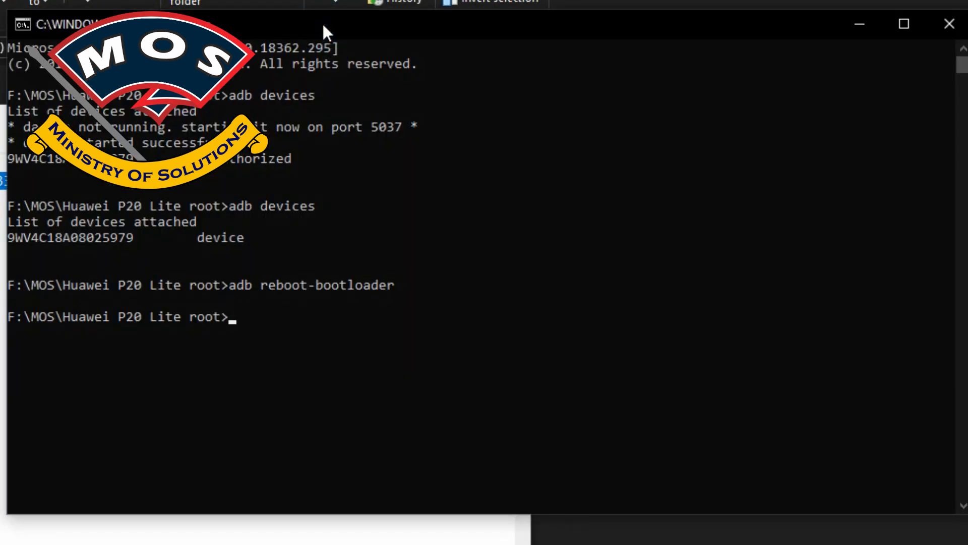
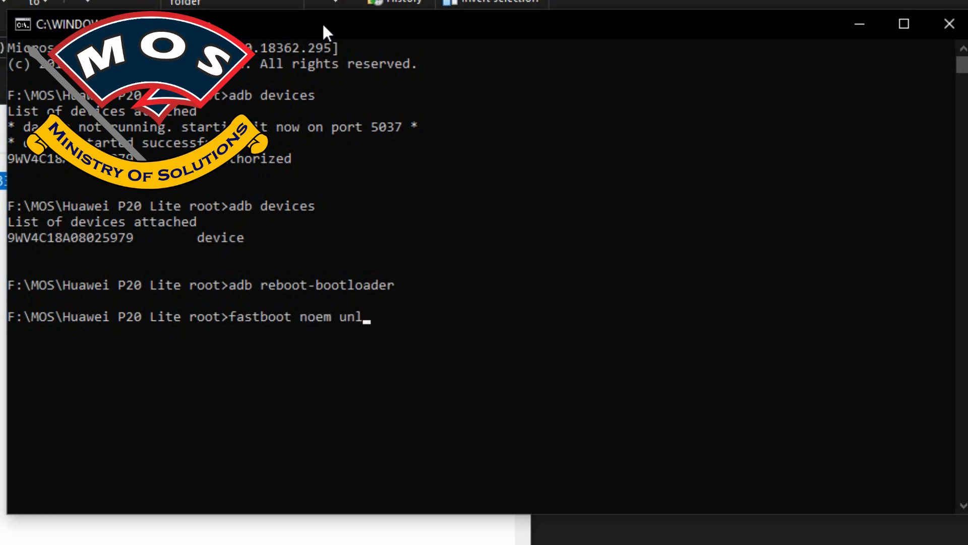
{"action": "key", "text": "BackSpace"}
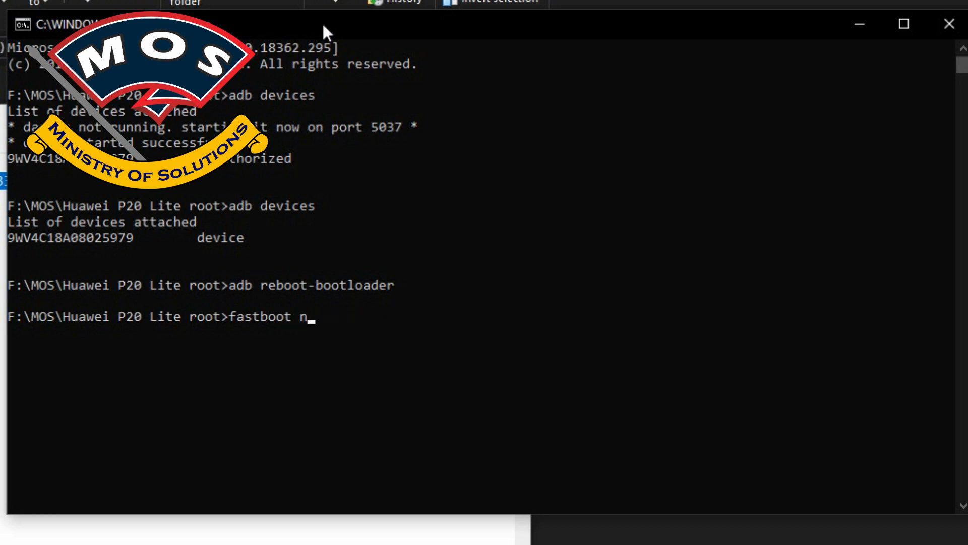
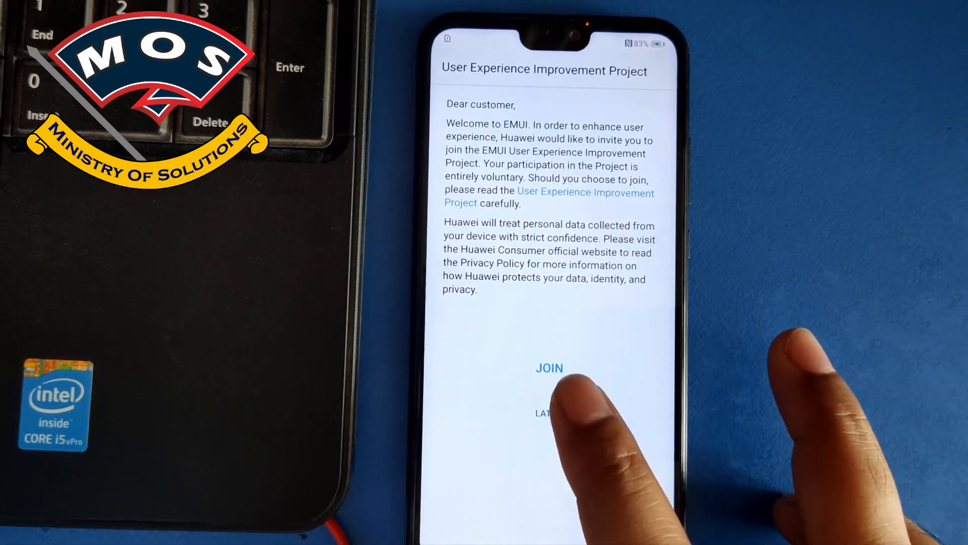
Join the User Experience Improvement Project to finish setup, then enter Settings
{"action": "left_click", "coordinate": [548, 368]}
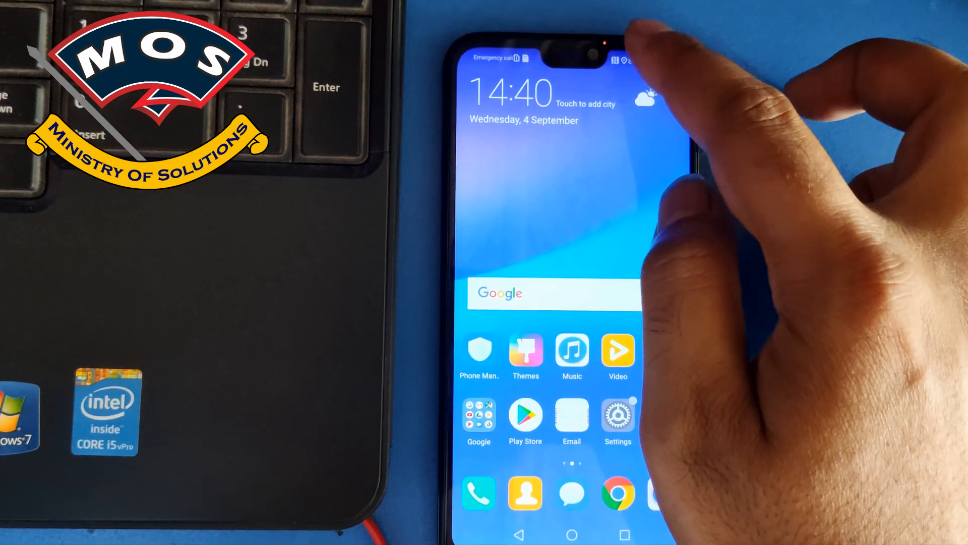
{"action": "left_click", "coordinate": [617, 417]}
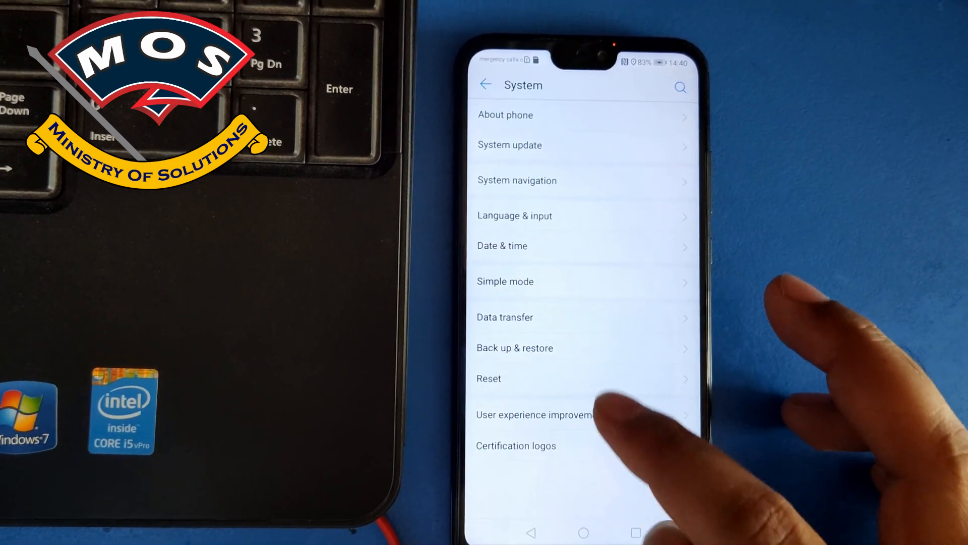
Re-unlock Developer options via Build number and scroll to the debugging settings
{"action": "left_click", "coordinate": [505, 115]}
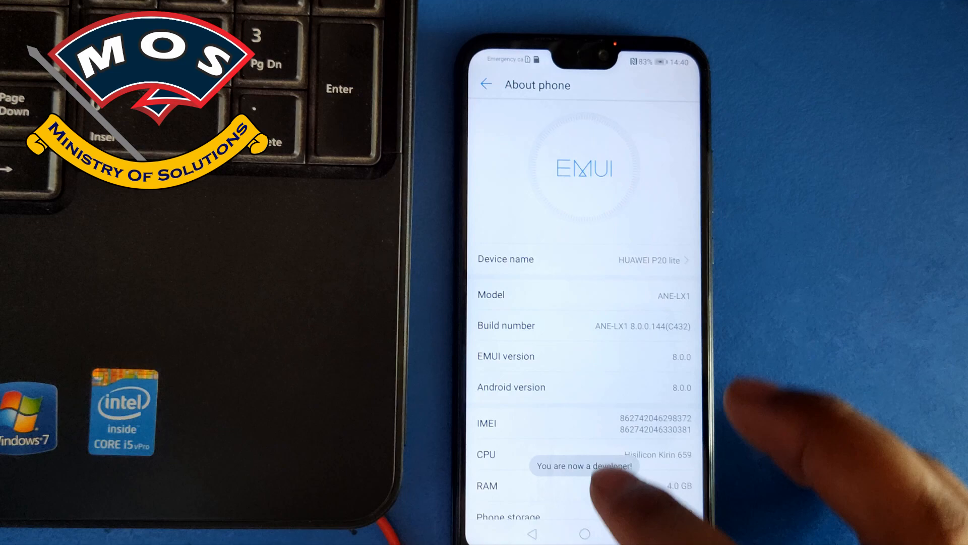
{"action": "left_click", "coordinate": [486, 85]}
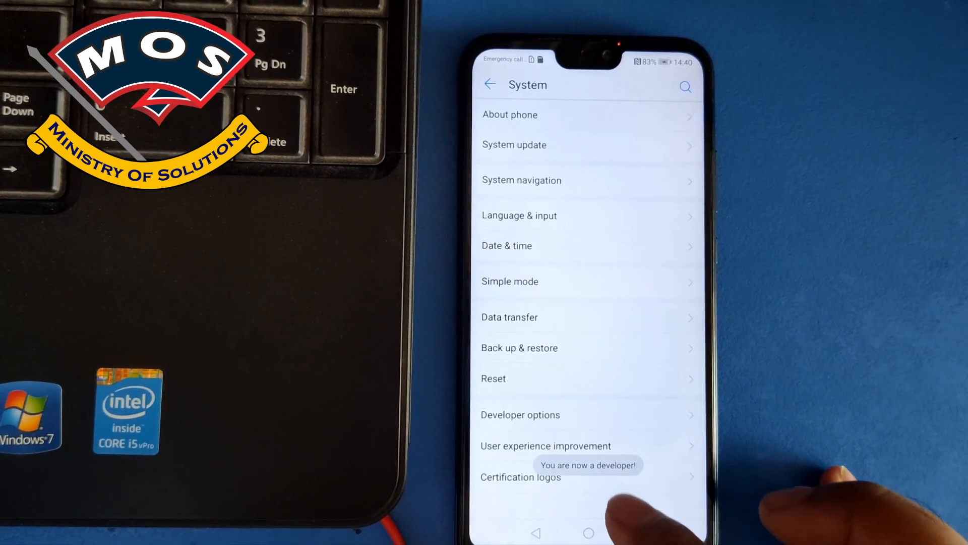
{"action": "left_click", "coordinate": [521, 414]}
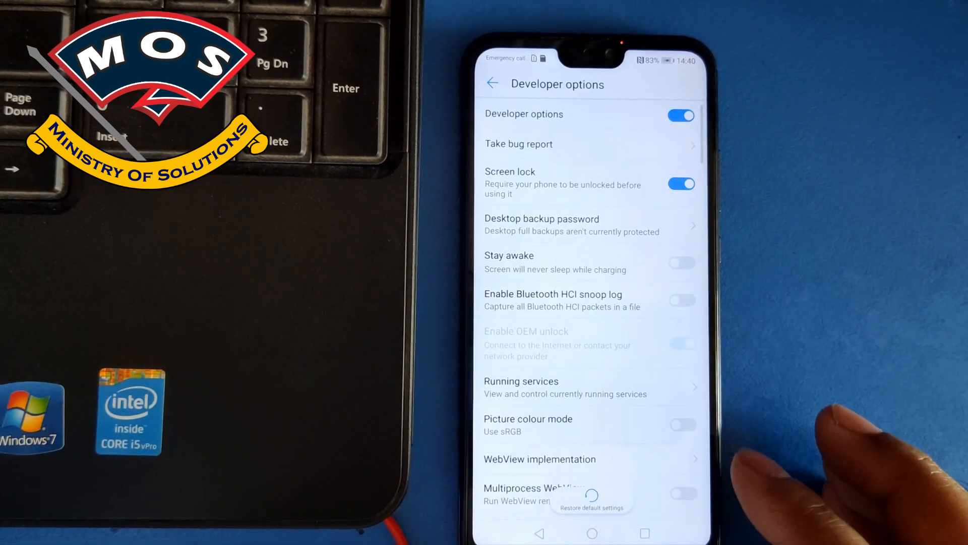
{"action": "scroll", "scroll_direction": "down", "scroll_amount": 3}
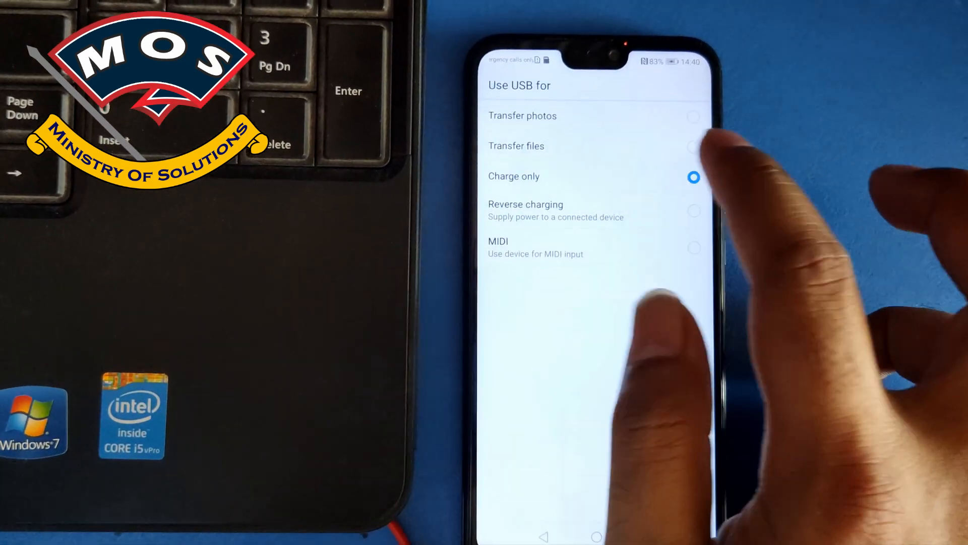
Enable USB debugging in developer options and always allow this computer
{"action": "left_click", "coordinate": [690, 145]}
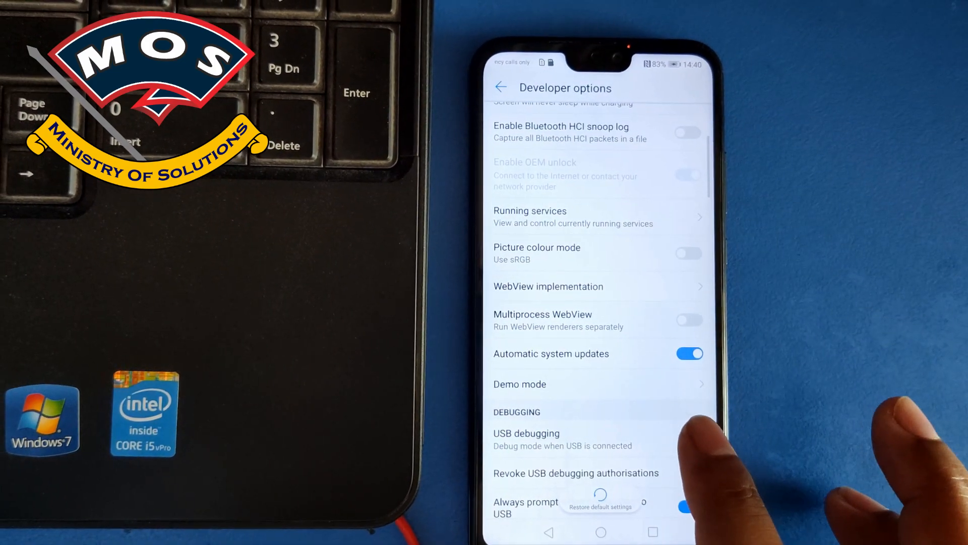
{"action": "left_click", "coordinate": [691, 439]}
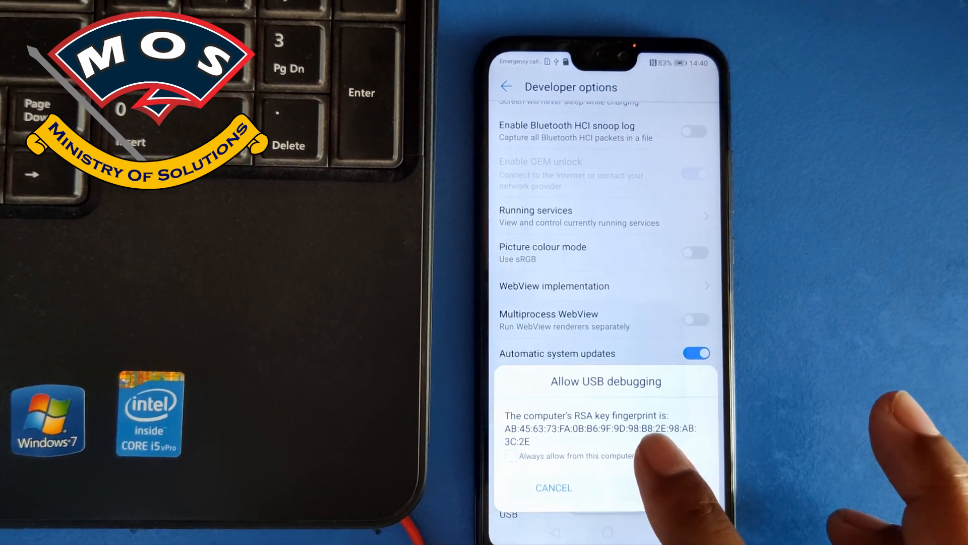
{"action": "left_click", "coordinate": [511, 455]}
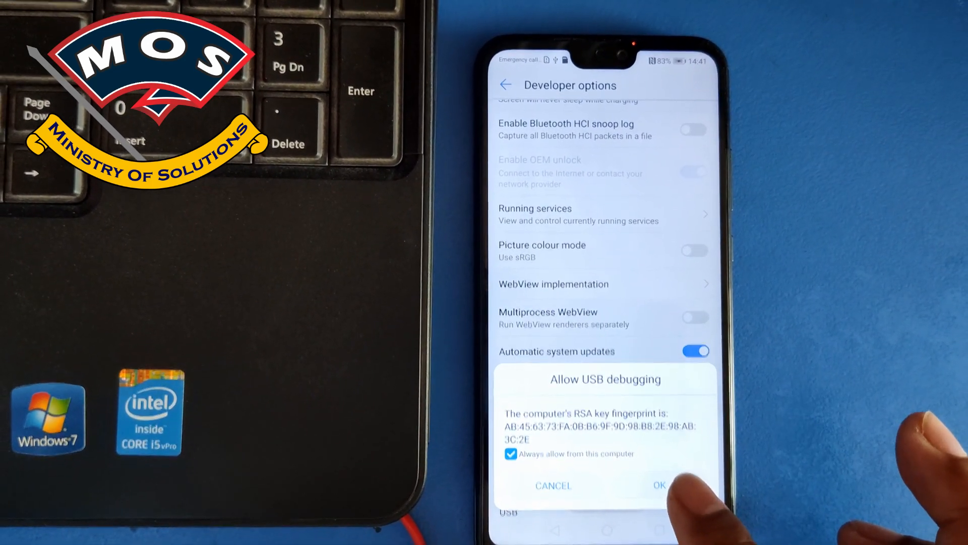
{"action": "left_click", "coordinate": [658, 485]}
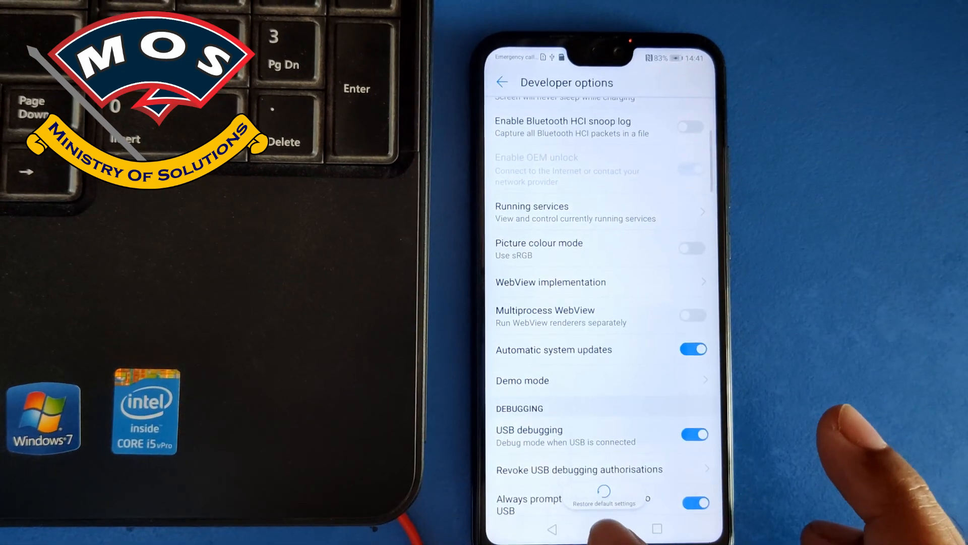
{"action": "left_click", "coordinate": [604, 528]}
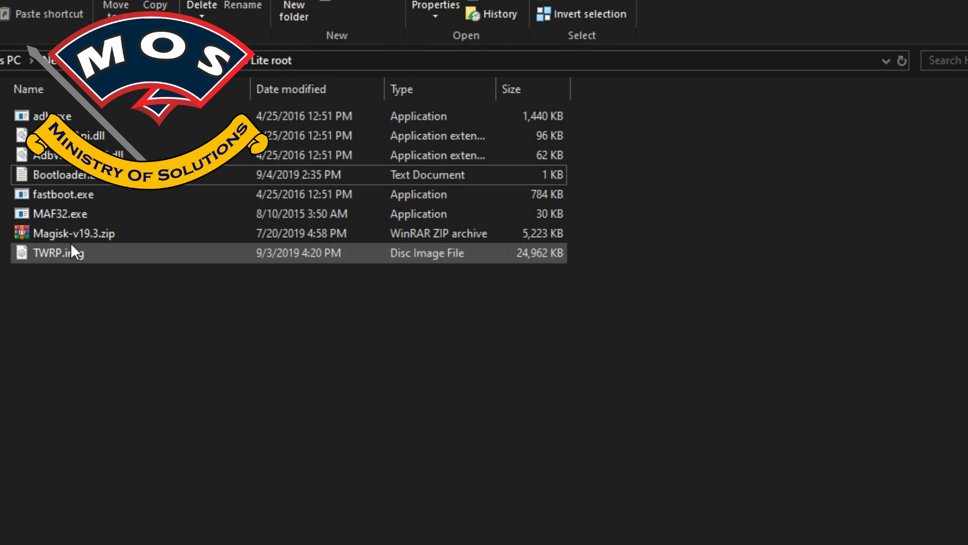
{"action": "left_click", "coordinate": [74, 233]}
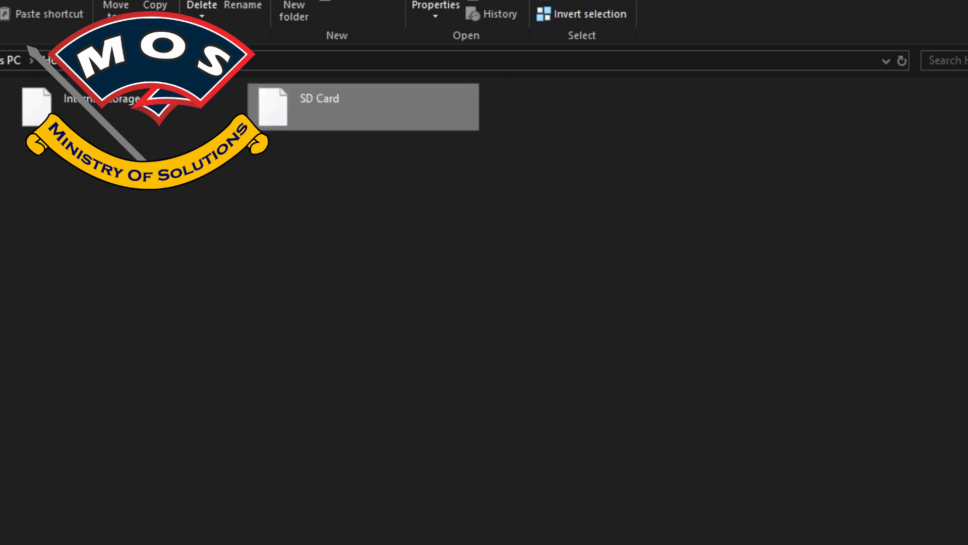
{"action": "double_click", "coordinate": [320, 98]}
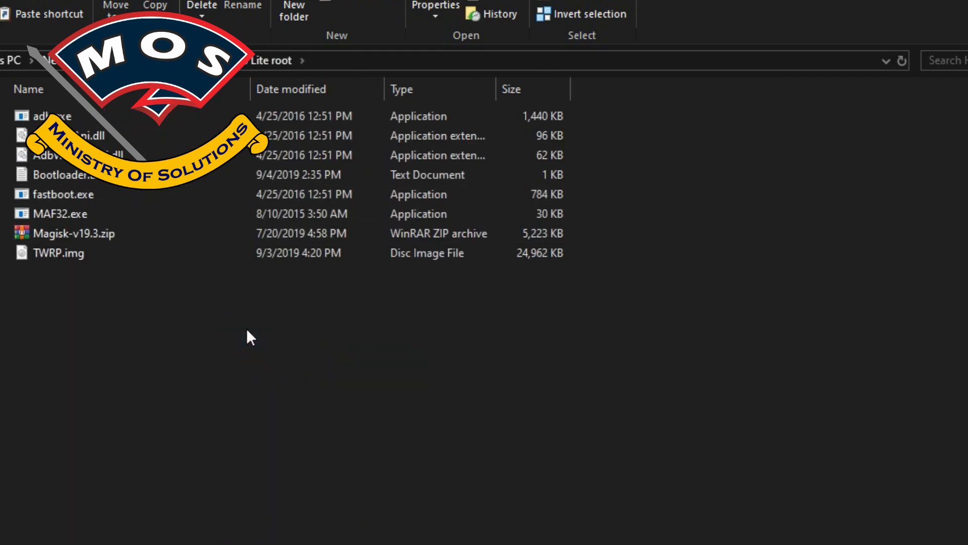
{"action": "mouse_move", "coordinate": [615, 459]}
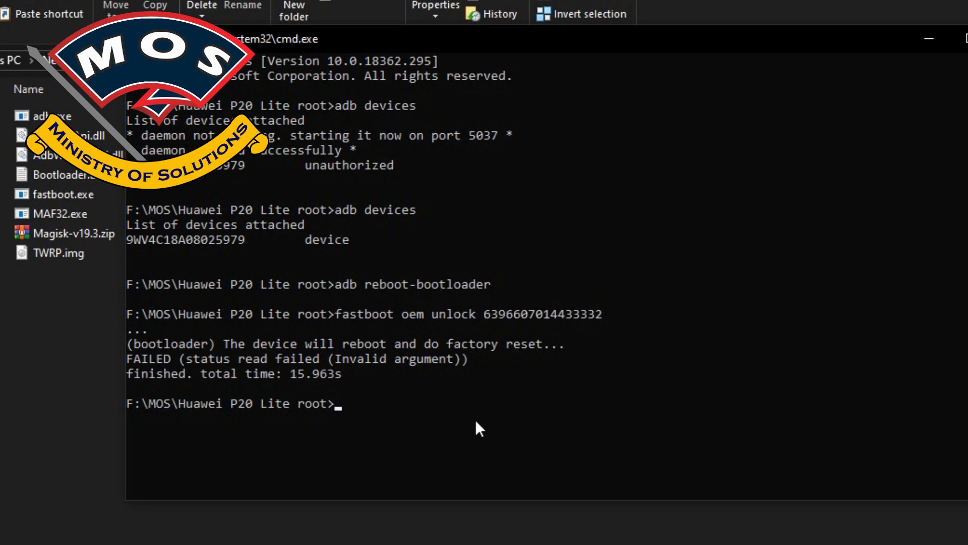
Run 'adb reboot-bootloader', retyping it after a mistyped first attempt
{"action": "type", "text": "adb"}
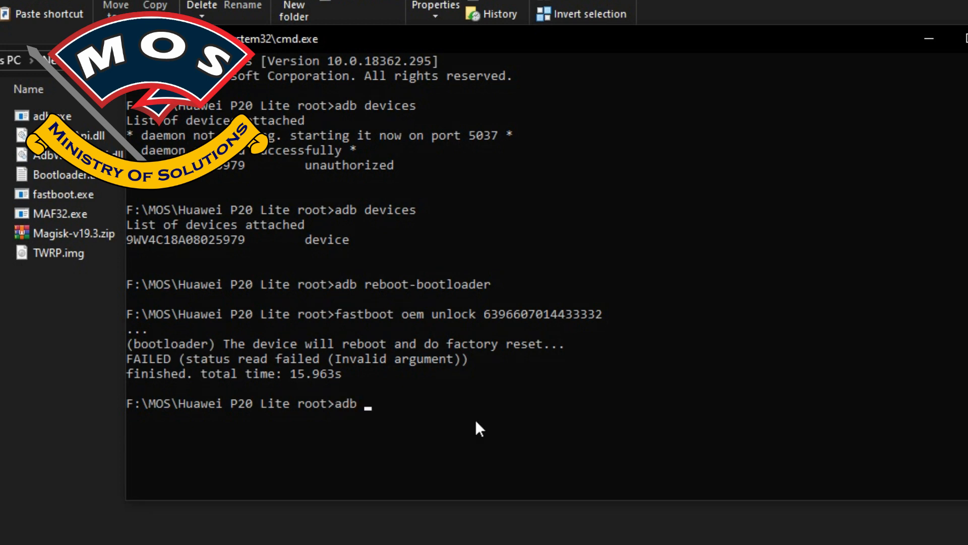
{"action": "type", "text": "reboo"}
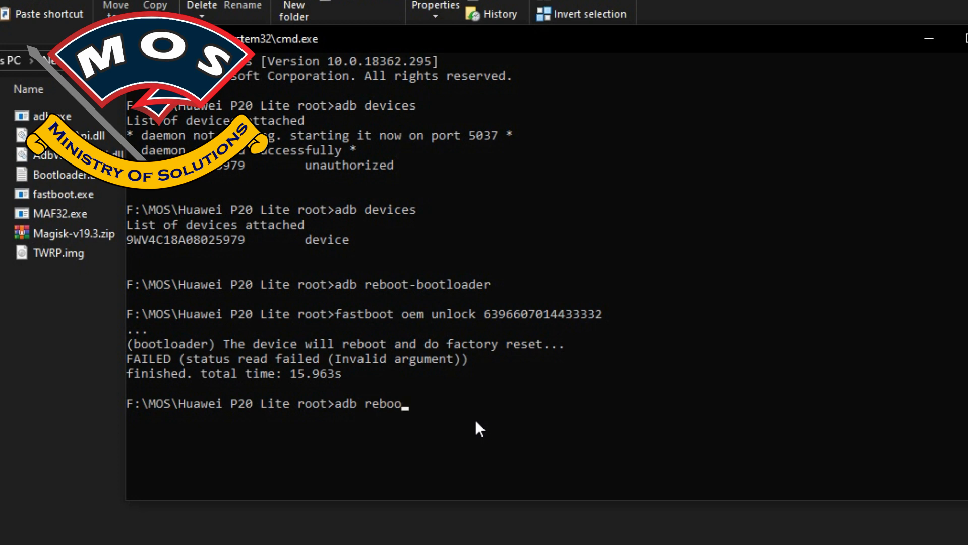
{"action": "type", "text": "-bootloa"}
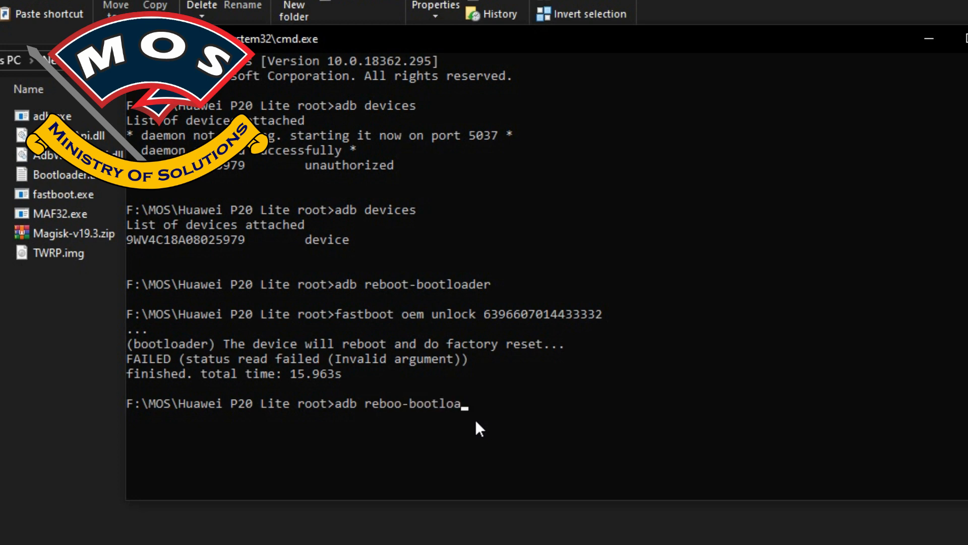
{"action": "type", "text": "der"}
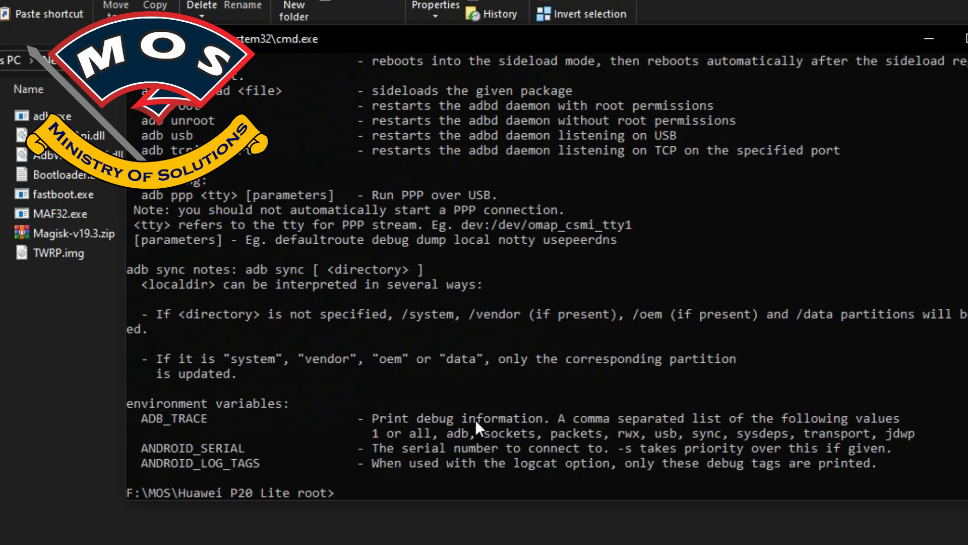
{"action": "type", "text": "adb reb"}
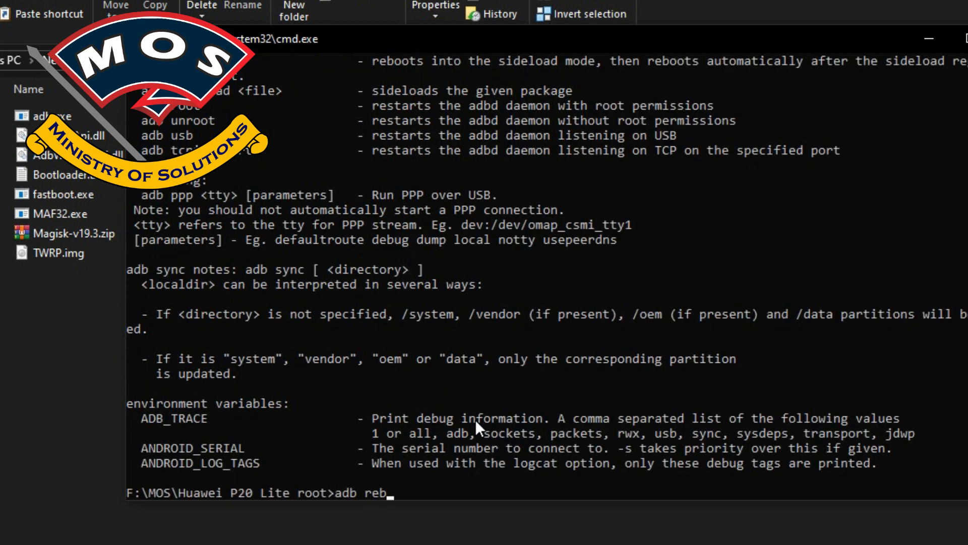
{"action": "type", "text": "oot-bootlo"}
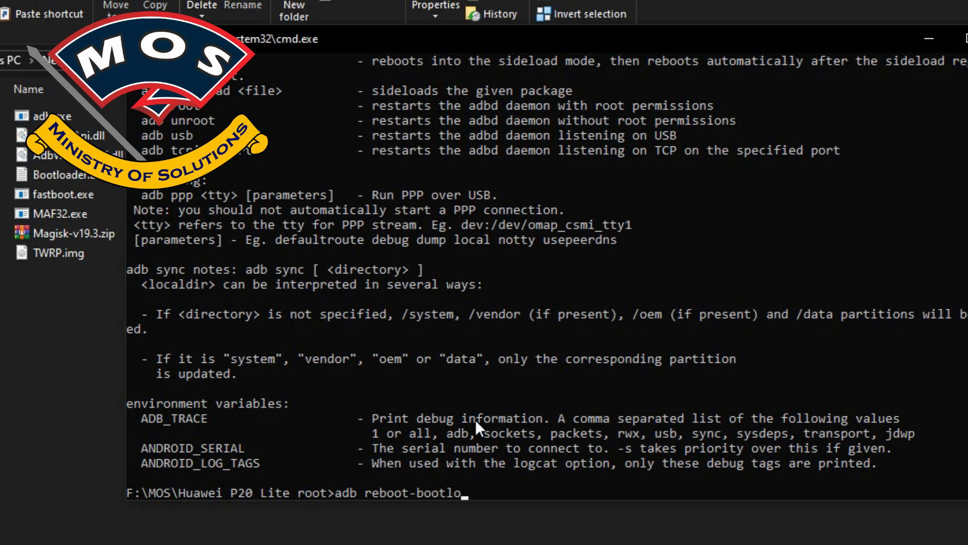
{"action": "key", "text": "enter"}
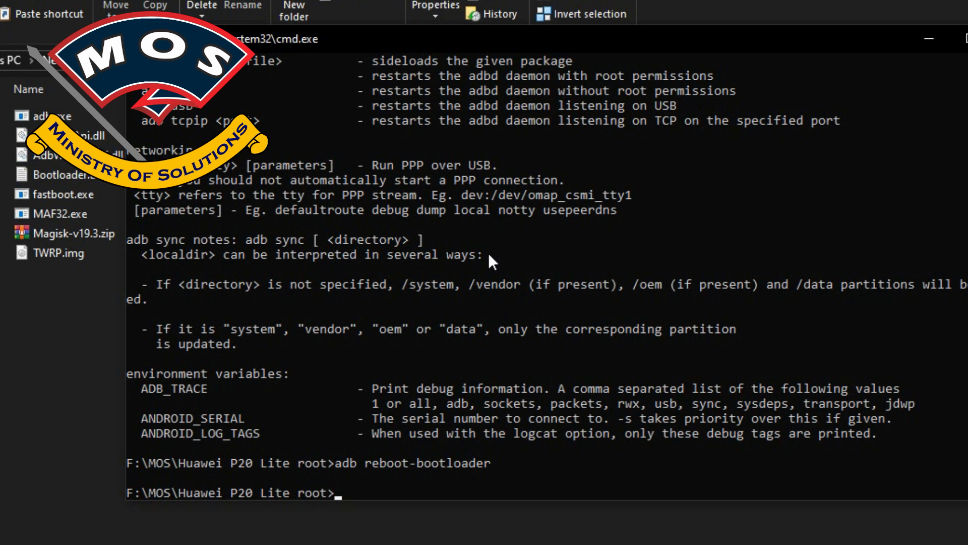
Compose 'fastboot flash recovery_ramdisk' with TWRP.img dragged in as the image path
{"action": "type", "text": "fastboot flash"}
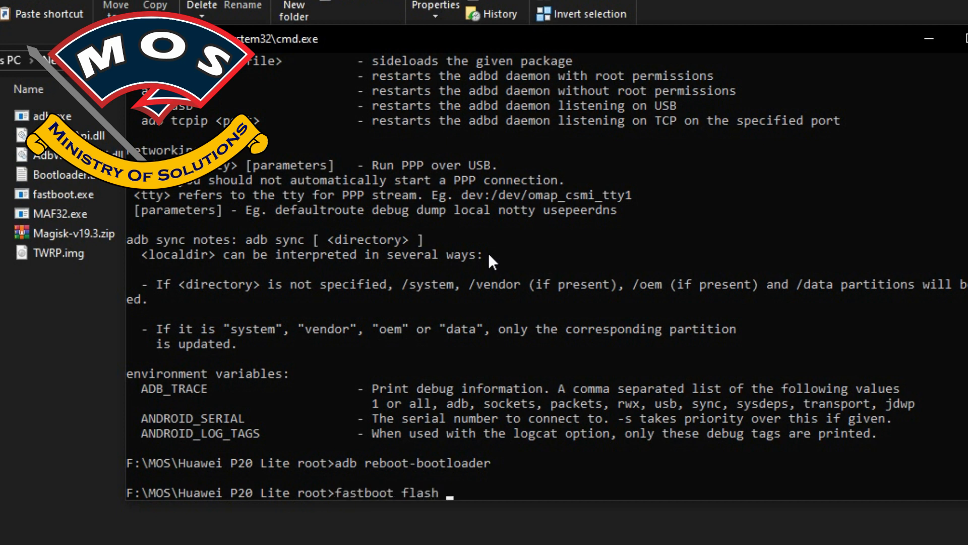
{"action": "type", "text": "recov"}
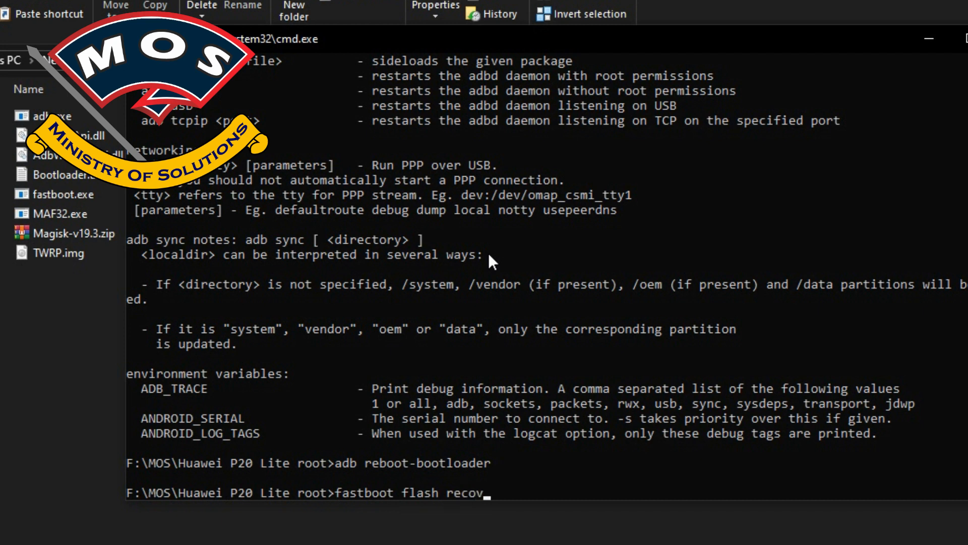
{"action": "type", "text": "ery_ra"}
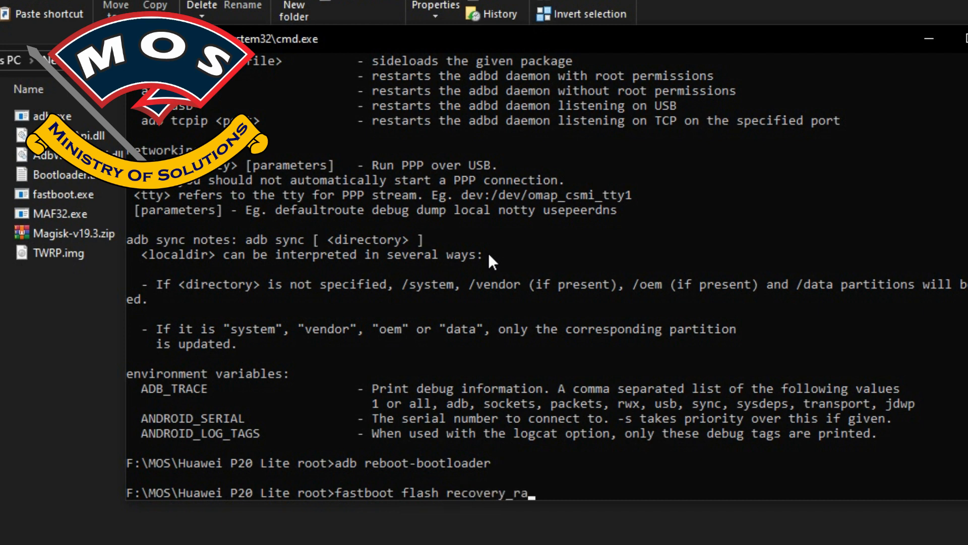
{"action": "type", "text": "mdisk"}
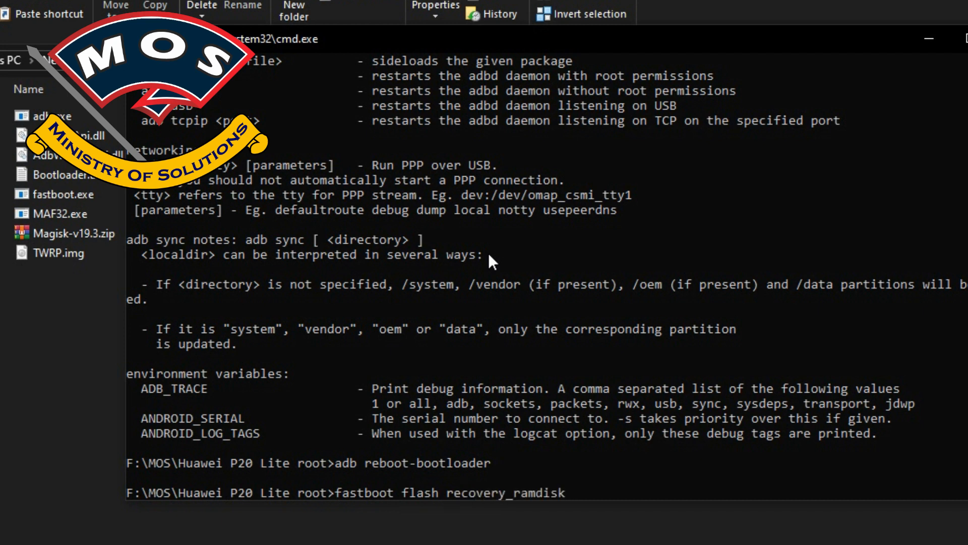
{"action": "left_click", "coordinate": [74, 233]}
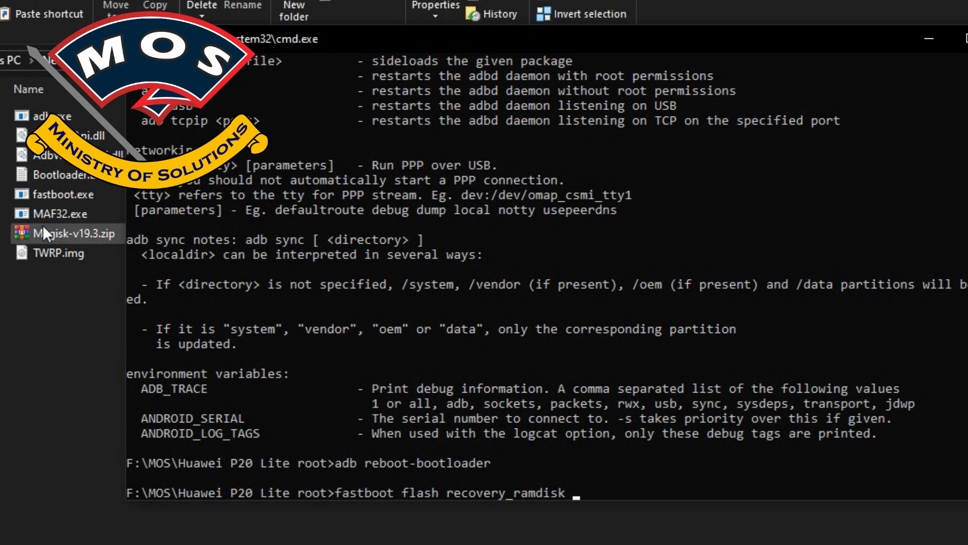
{"action": "left_click", "coordinate": [58, 252]}
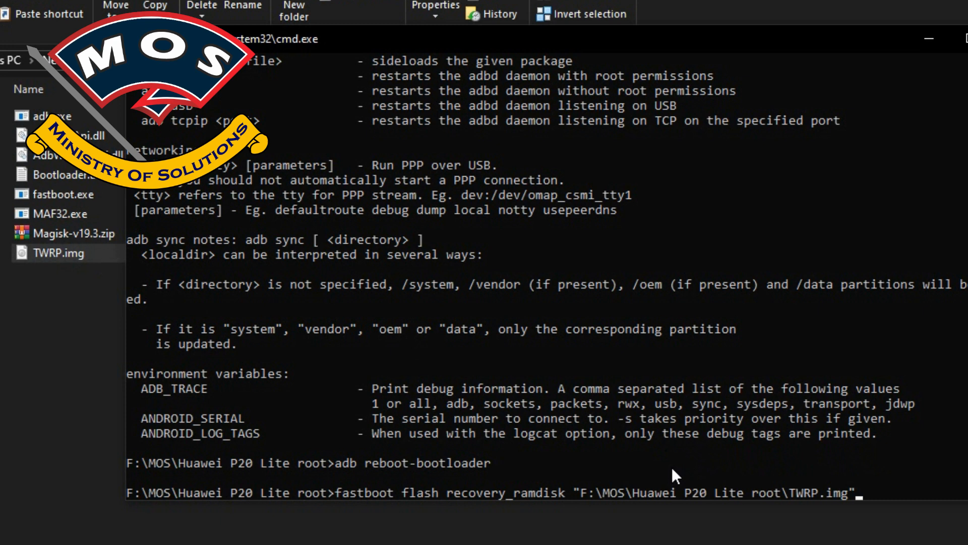
{"action": "mouse_move", "coordinate": [541, 44]}
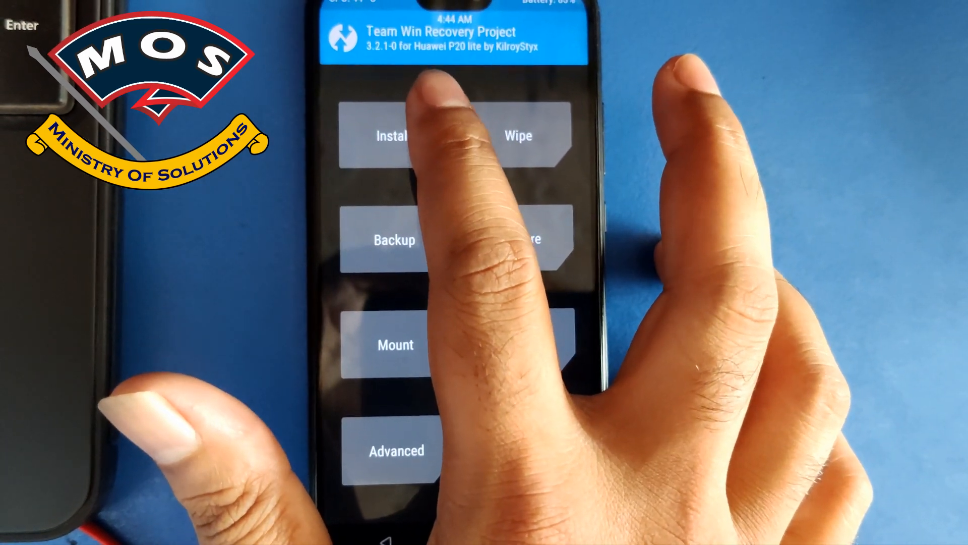
Choose Install on the TWRP main menu to reach the zip file picker
{"action": "left_click", "coordinate": [393, 136]}
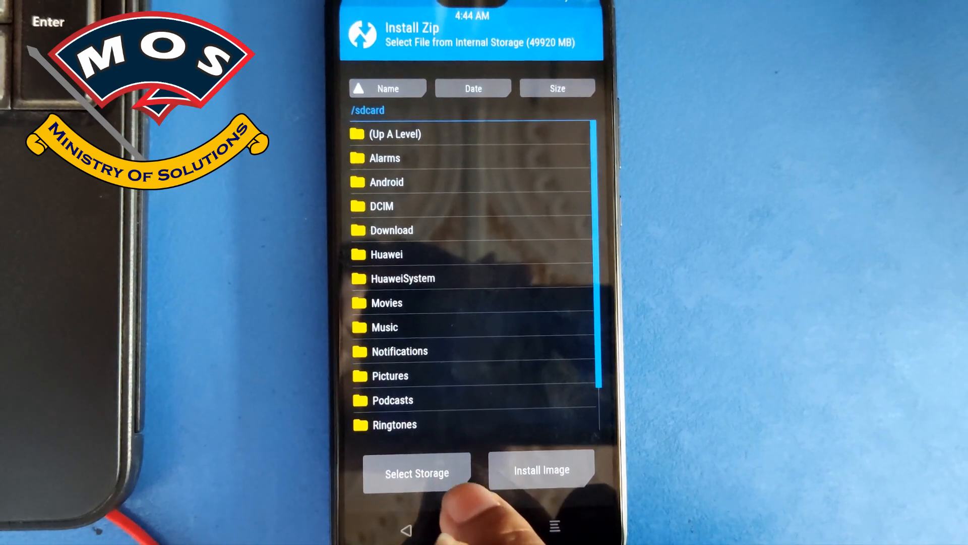
Switch storage to the Micro SD card and queue Magisk-v19.3.zip
{"action": "left_click", "coordinate": [416, 473]}
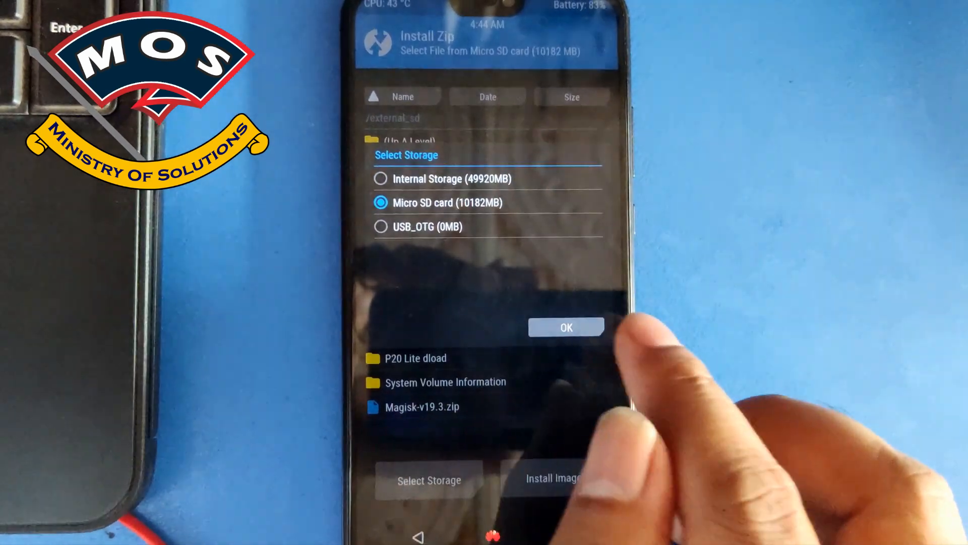
{"action": "left_click", "coordinate": [566, 327]}
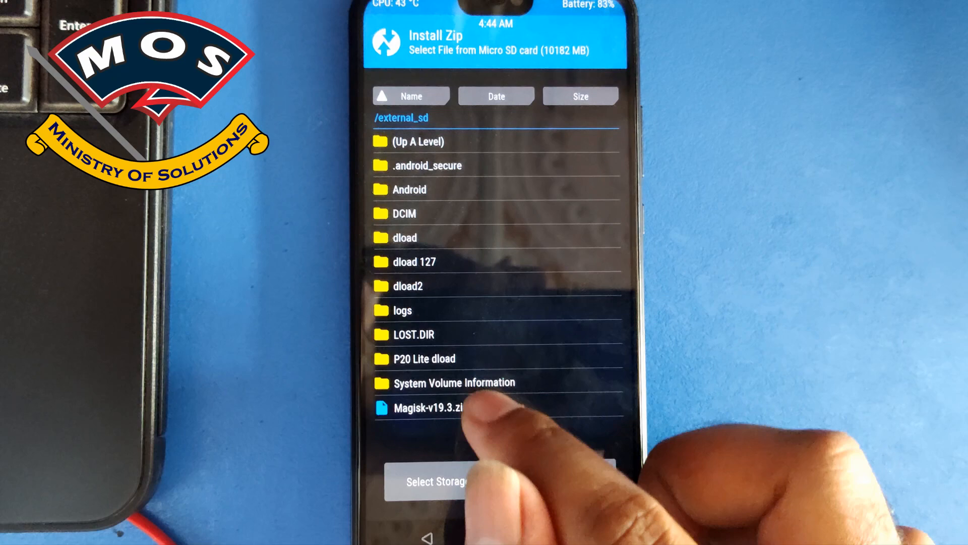
{"action": "left_click", "coordinate": [433, 408]}
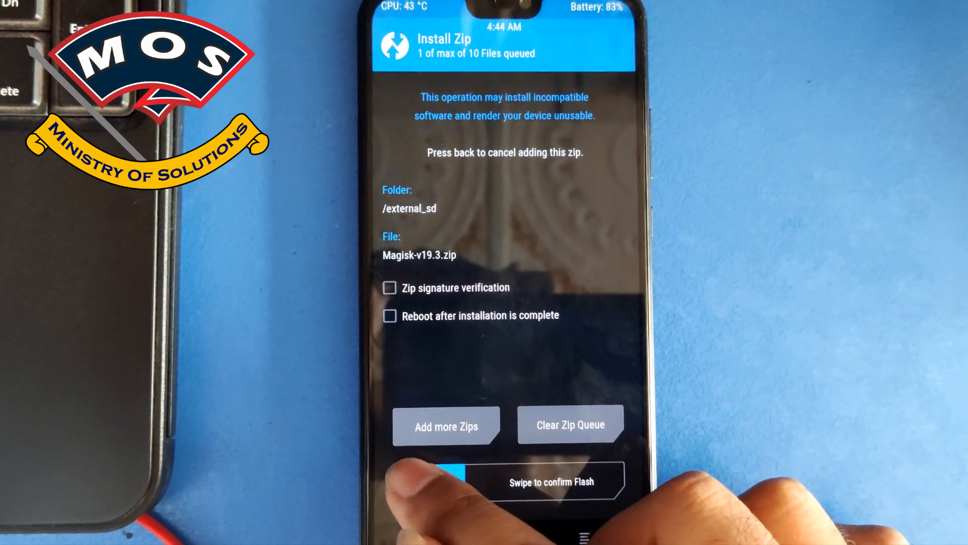
Swipe to flash Magisk, decline the TWRP app and reboot to Android
{"action": "left_click_drag", "start_coordinate": [433, 482], "coordinate": [617, 482]}
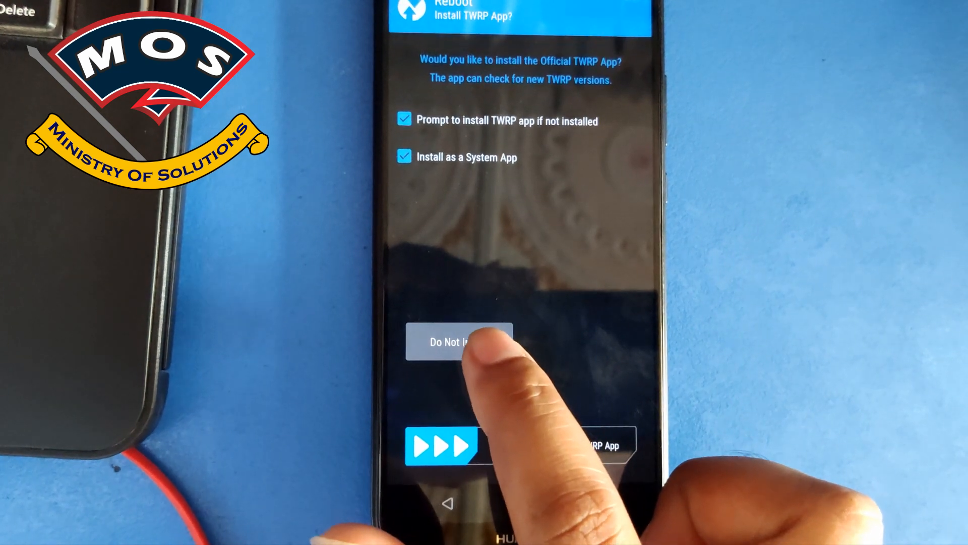
{"action": "left_click", "coordinate": [447, 342]}
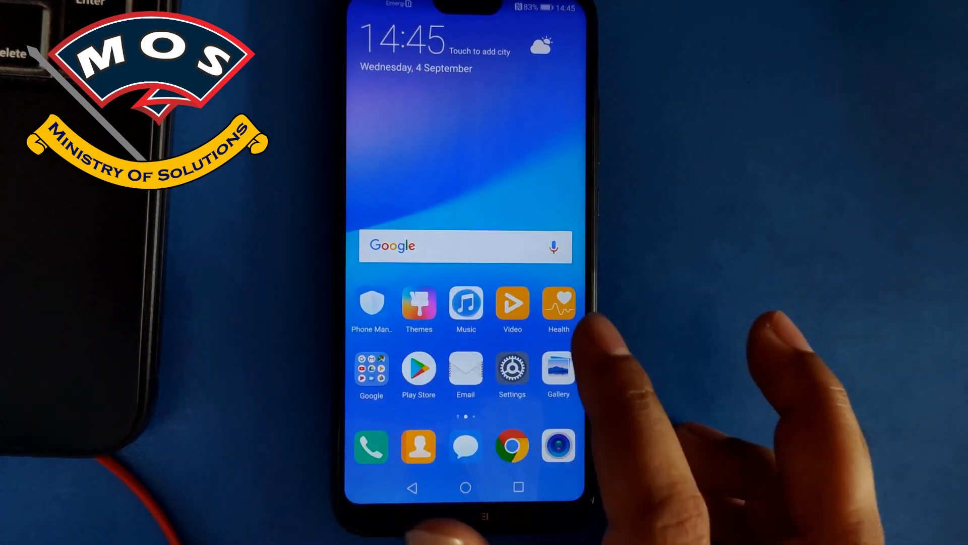
Go to the second home page and launch the Root Checker Basic installer
{"action": "scroll", "scroll_direction": "left", "scroll_amount": 3}
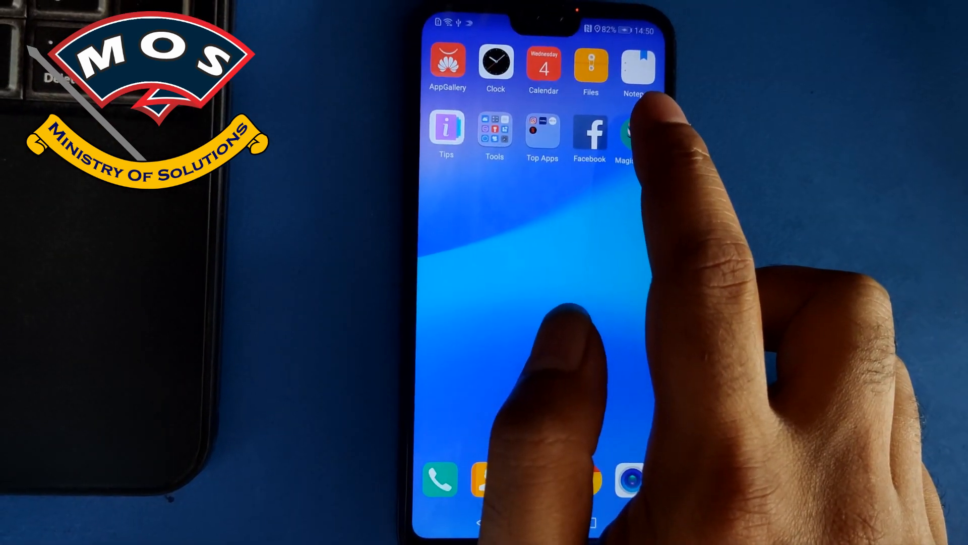
{"action": "left_click", "coordinate": [626, 134]}
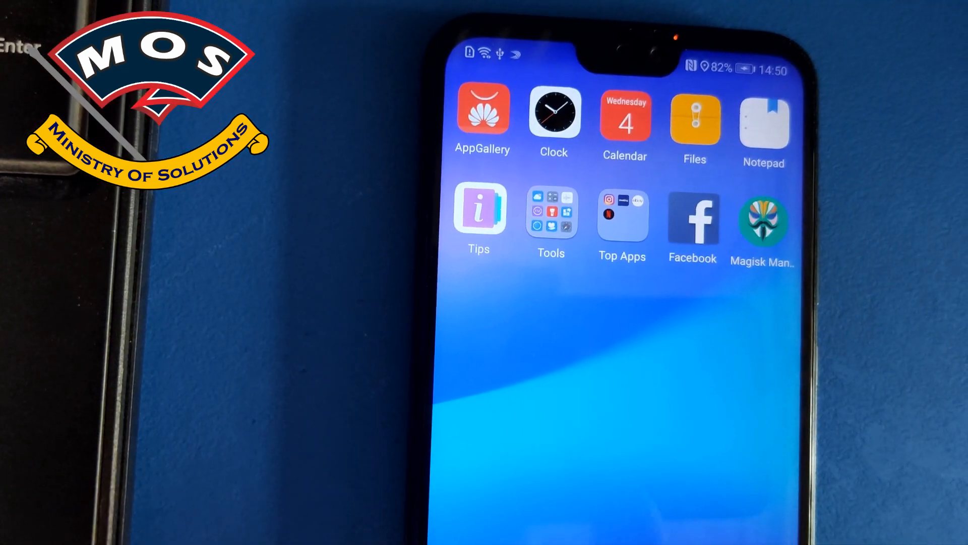
{"action": "left_click", "coordinate": [694, 117]}
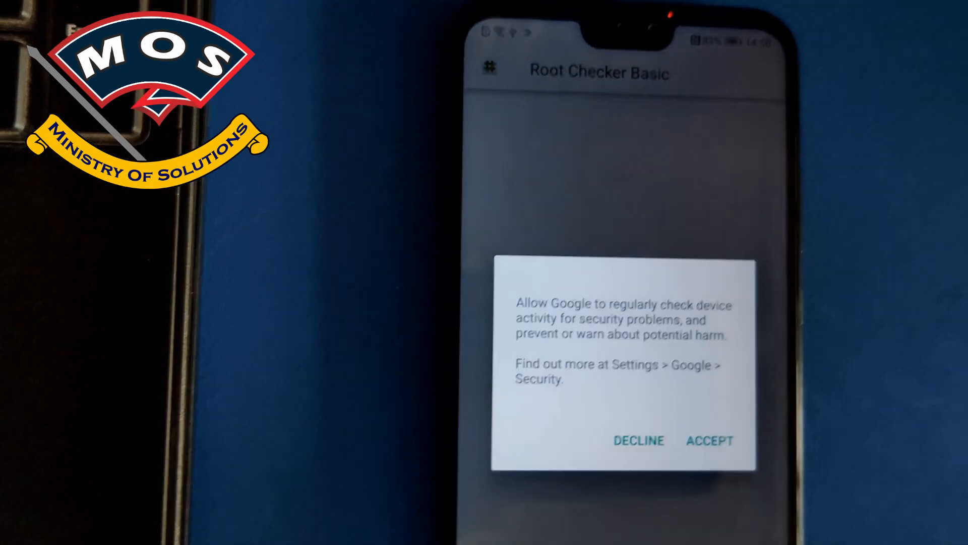
Accept Google's check, launch Root Checker Basic, agree to the disclaimer and get started
{"action": "left_click", "coordinate": [709, 440]}
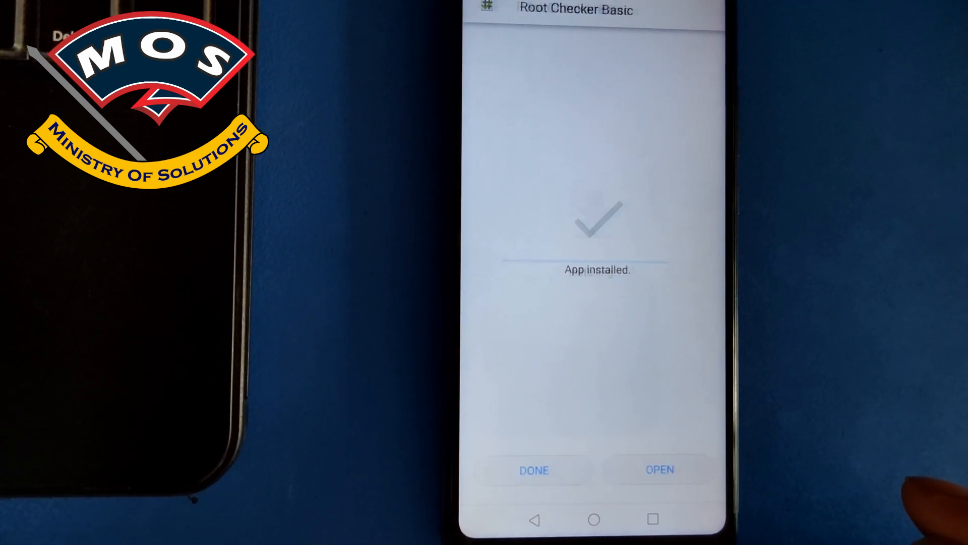
{"action": "left_click", "coordinate": [659, 469]}
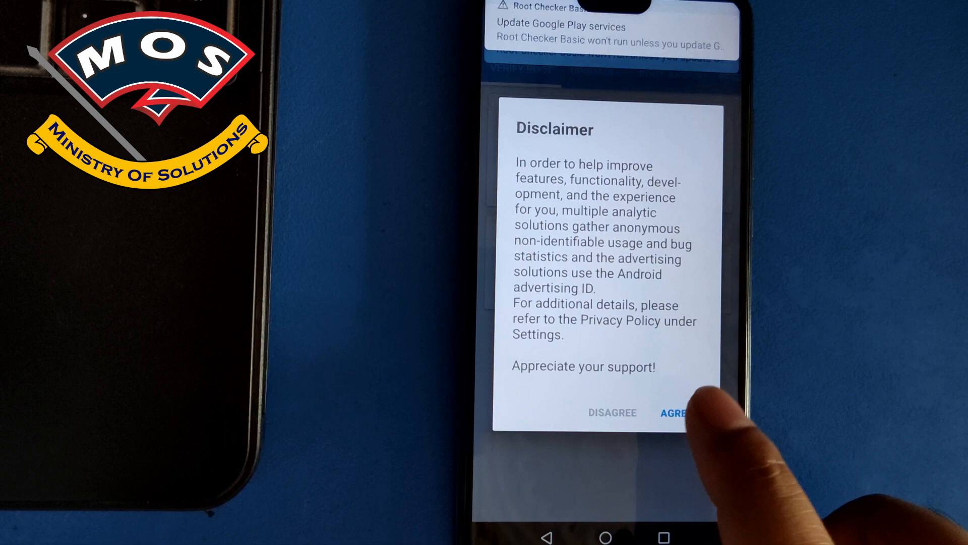
{"action": "left_click", "coordinate": [672, 412]}
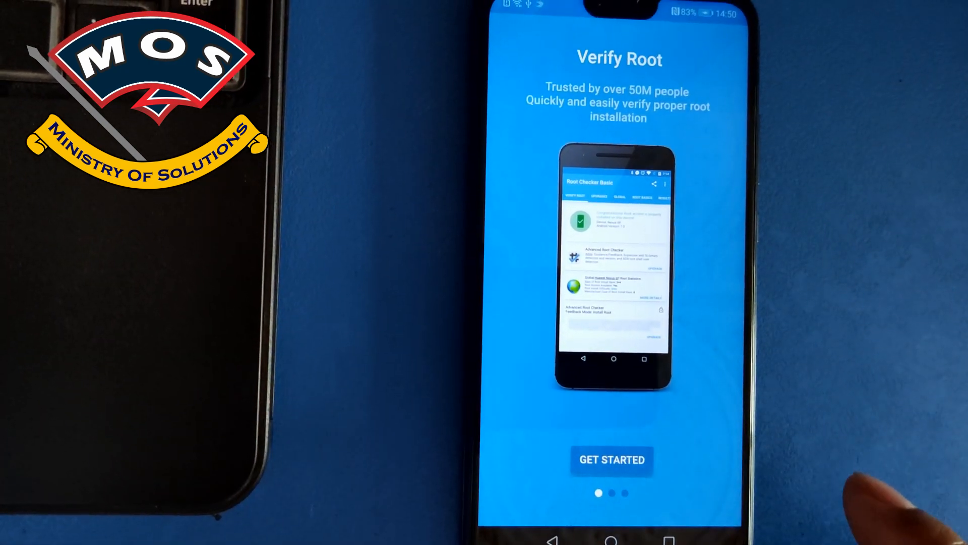
{"action": "left_click", "coordinate": [611, 460]}
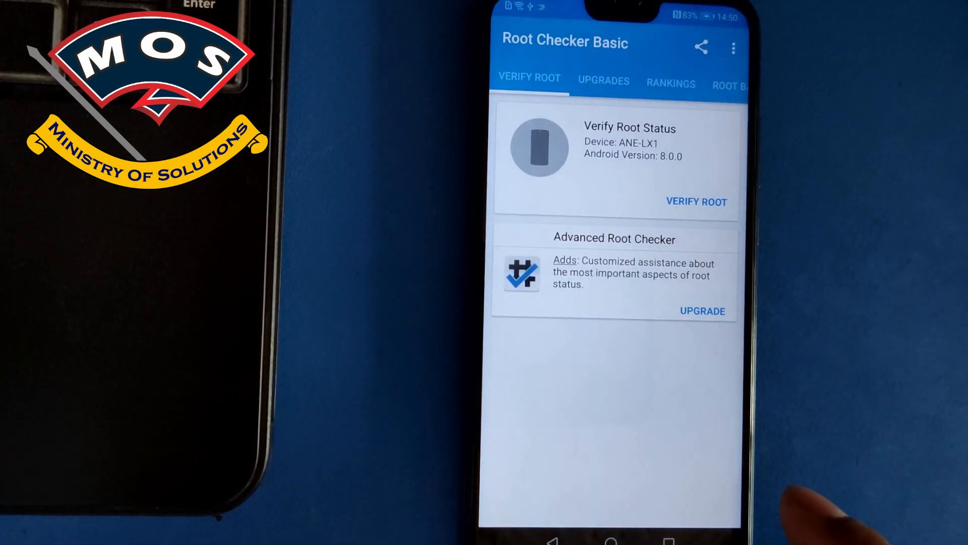
Verify root, grant superuser access and view the 'properly installed' result for ANE-LX1
{"action": "left_click", "coordinate": [697, 201]}
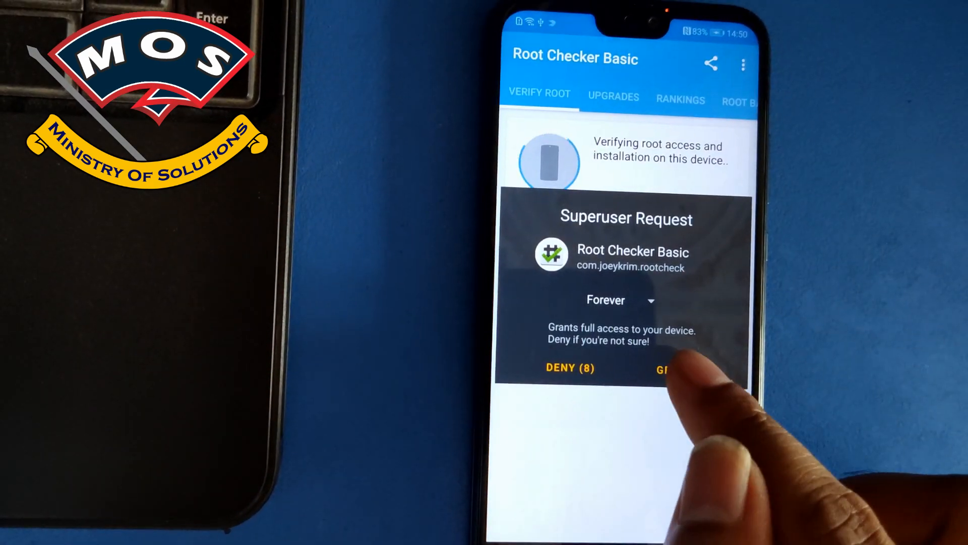
{"action": "left_click", "coordinate": [673, 367]}
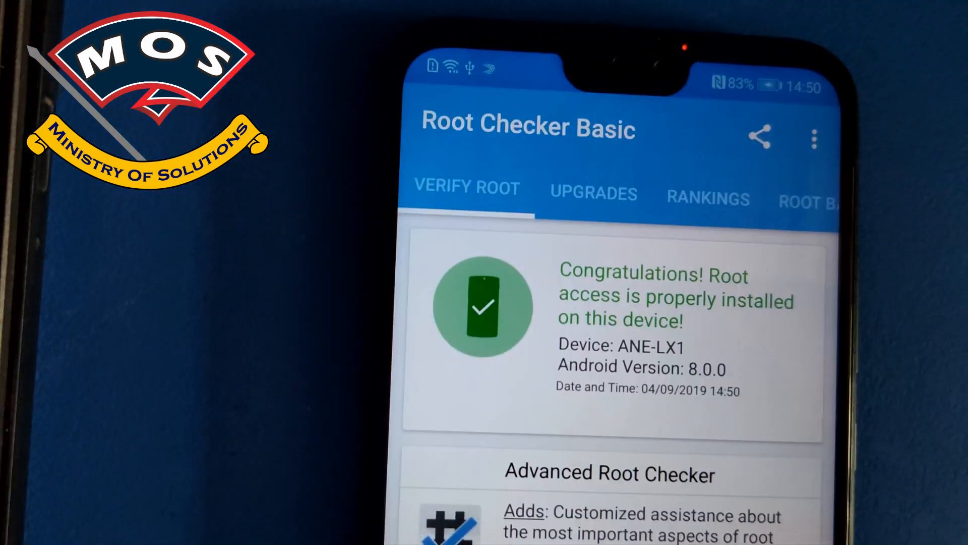
{"action": "scroll", "scroll_direction": "down", "scroll_amount": 3}
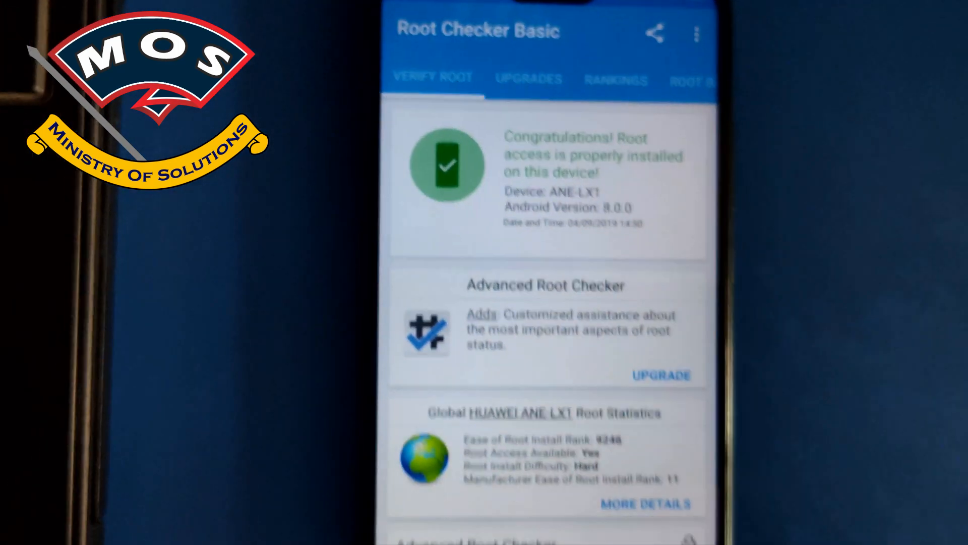